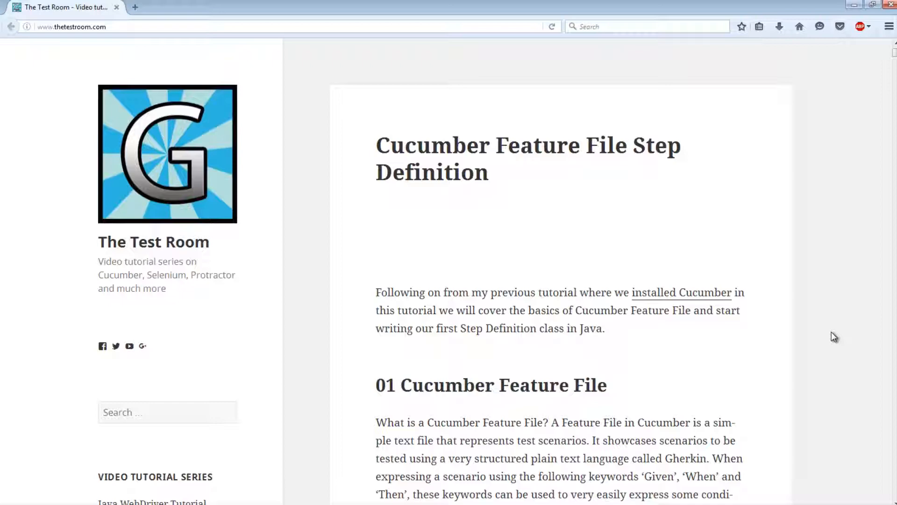
{"action": "mouse_move", "coordinate": [159, 472]}
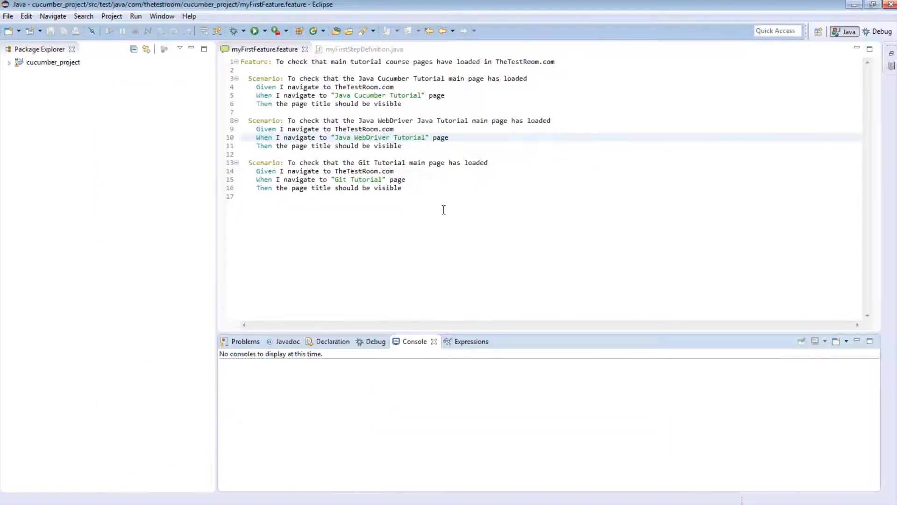
Review the three scenarios in myFirstFeature.feature, highlighting the second scenario's page name
{"action": "left_click", "coordinate": [402, 188]}
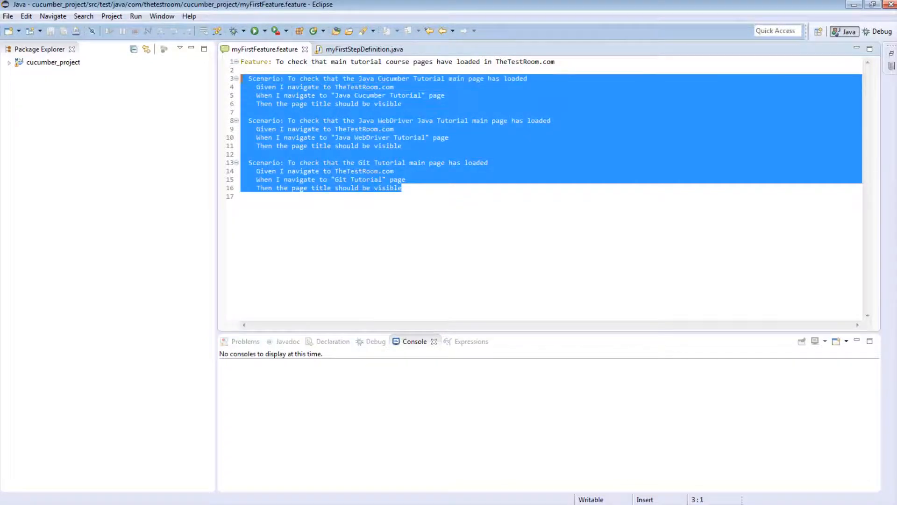
{"action": "left_click", "coordinate": [421, 188]}
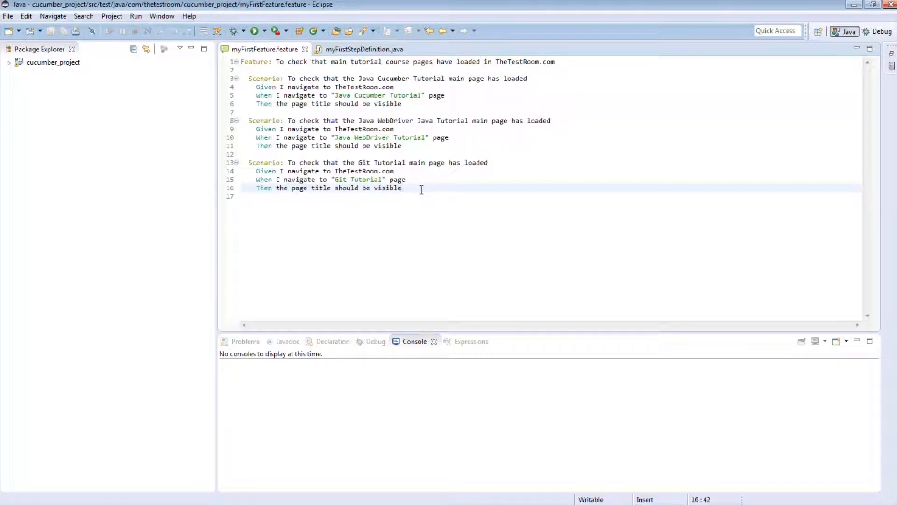
{"action": "key", "text": "ctrl+a"}
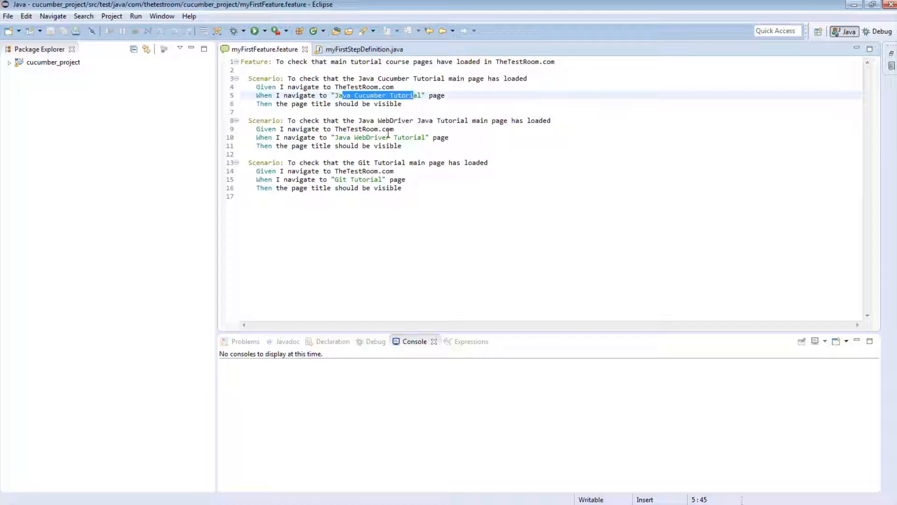
{"action": "double_click", "coordinate": [372, 138]}
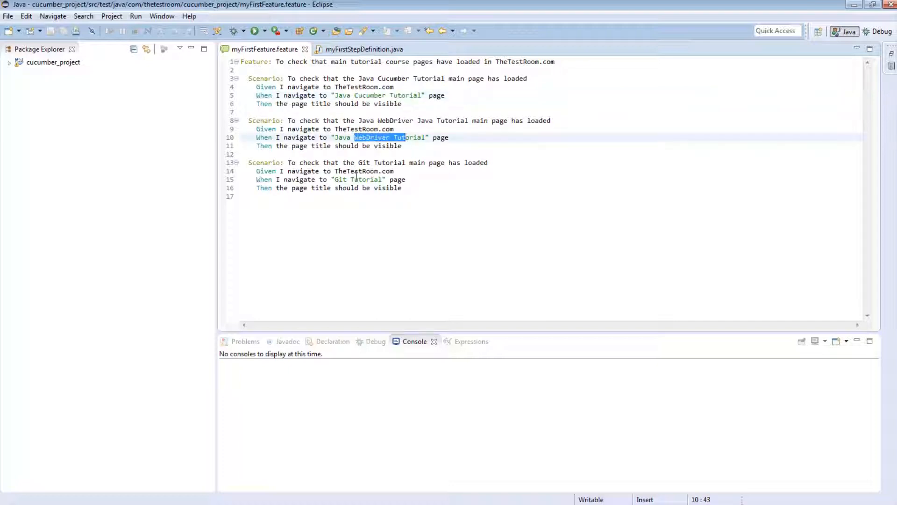
{"action": "left_click", "coordinate": [402, 188]}
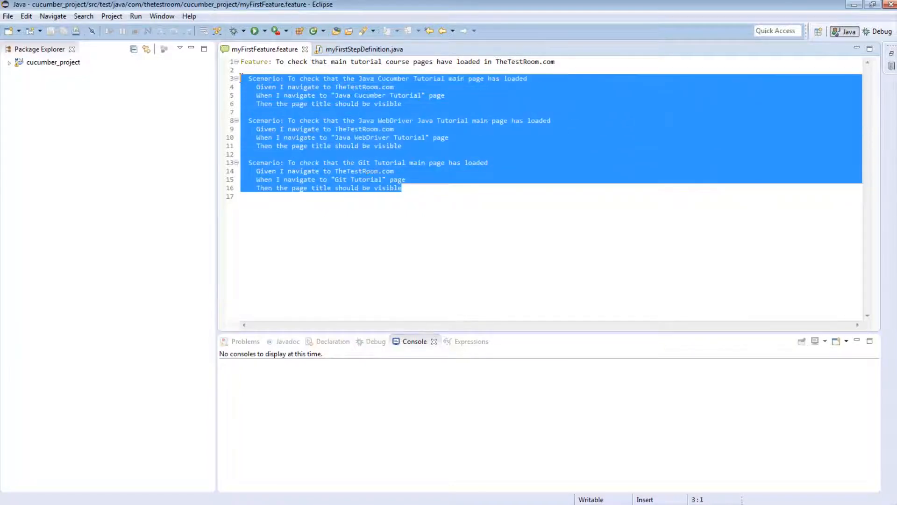
{"action": "left_click", "coordinate": [406, 188]}
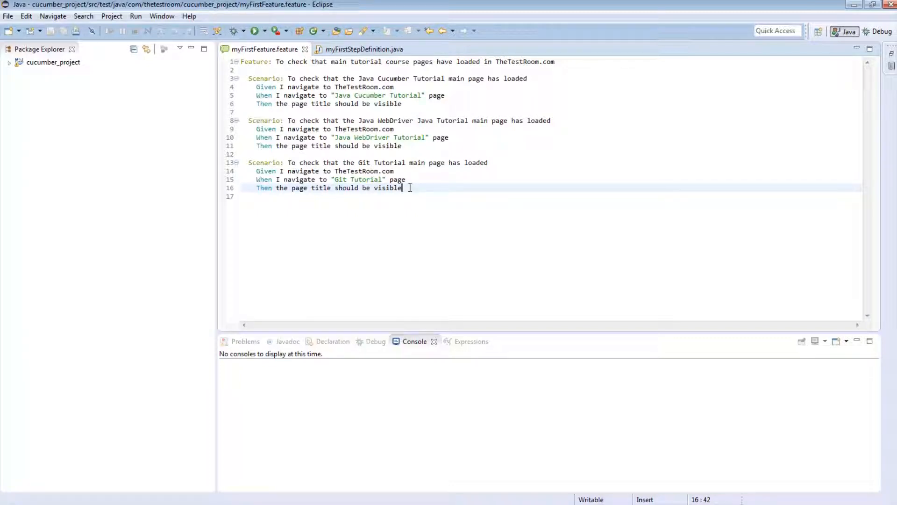
Run the feature as a Cucumber Feature and confirm the Console reports 3 scenarios and 9 steps passed
{"action": "left_click_drag", "start_coordinate": [402, 188], "coordinate": [344, 163]}
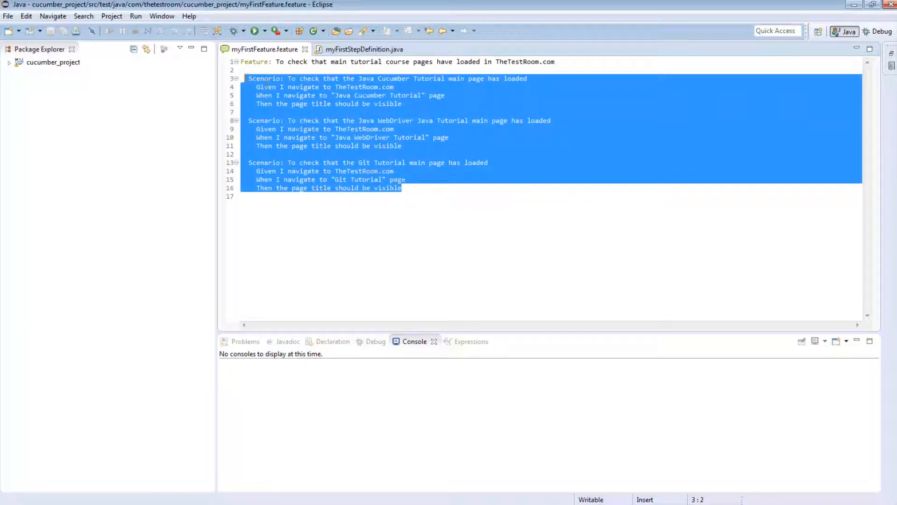
{"action": "left_click", "coordinate": [402, 187]}
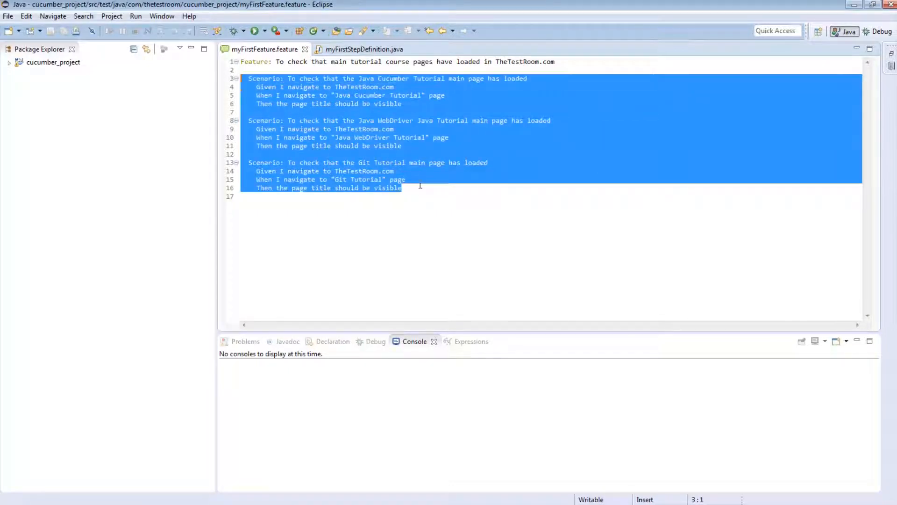
{"action": "left_click", "coordinate": [422, 188]}
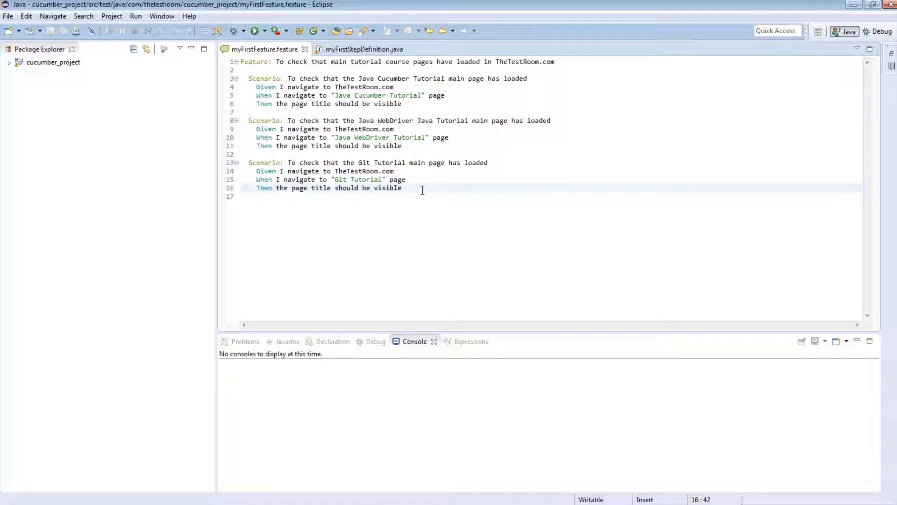
{"action": "mouse_move", "coordinate": [430, 195]}
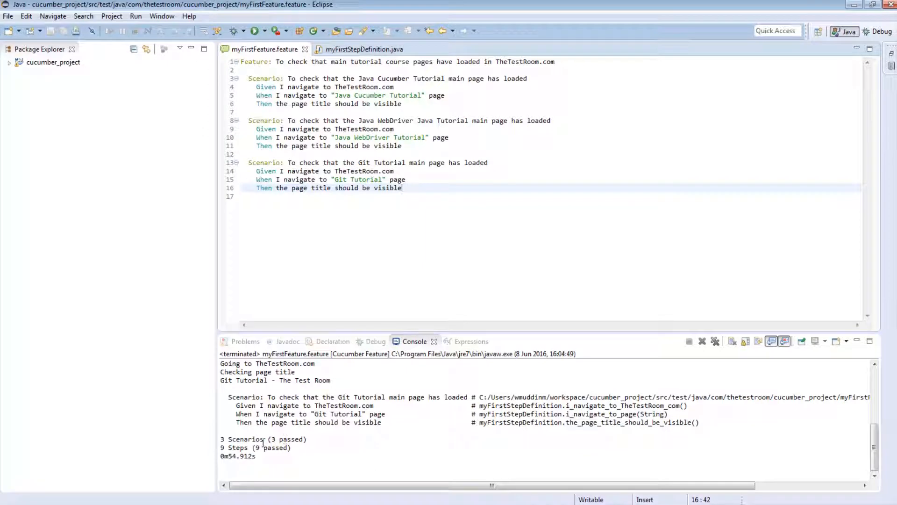
{"action": "double_click", "coordinate": [246, 439]}
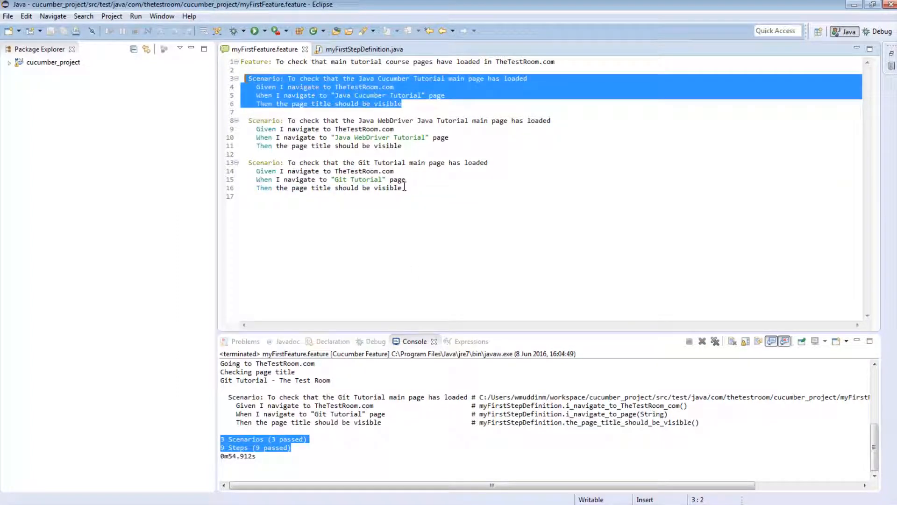
{"action": "double_click", "coordinate": [380, 137]}
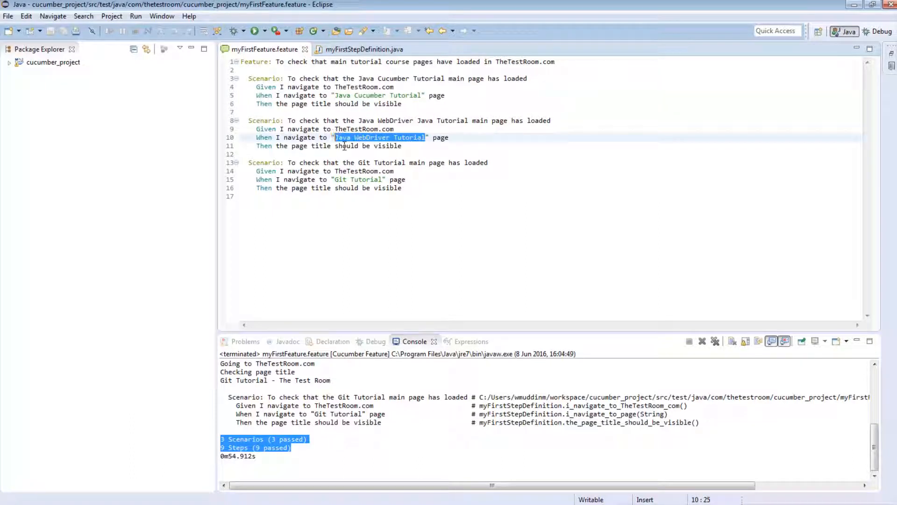
{"action": "left_click", "coordinate": [402, 188]}
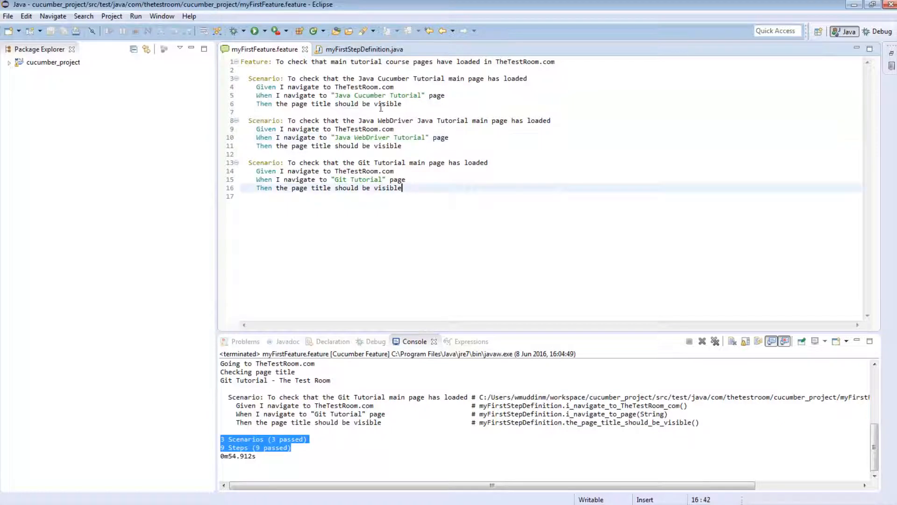
{"action": "left_click_drag", "start_coordinate": [271, 121], "coordinate": [401, 188]}
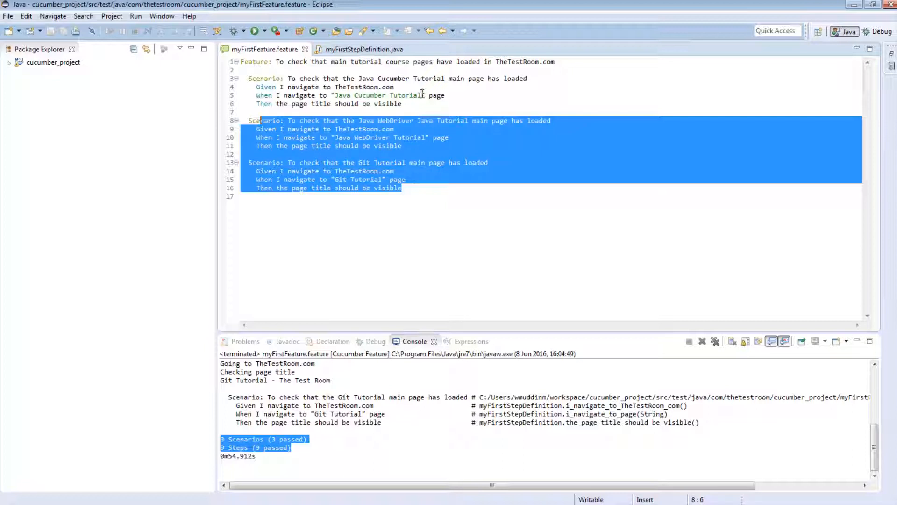
{"action": "left_click", "coordinate": [402, 103]}
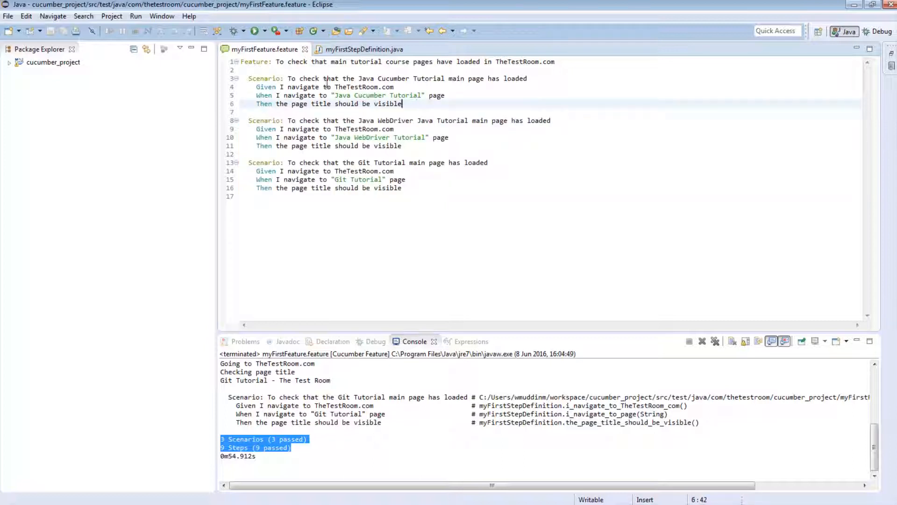
{"action": "double_click", "coordinate": [376, 95]}
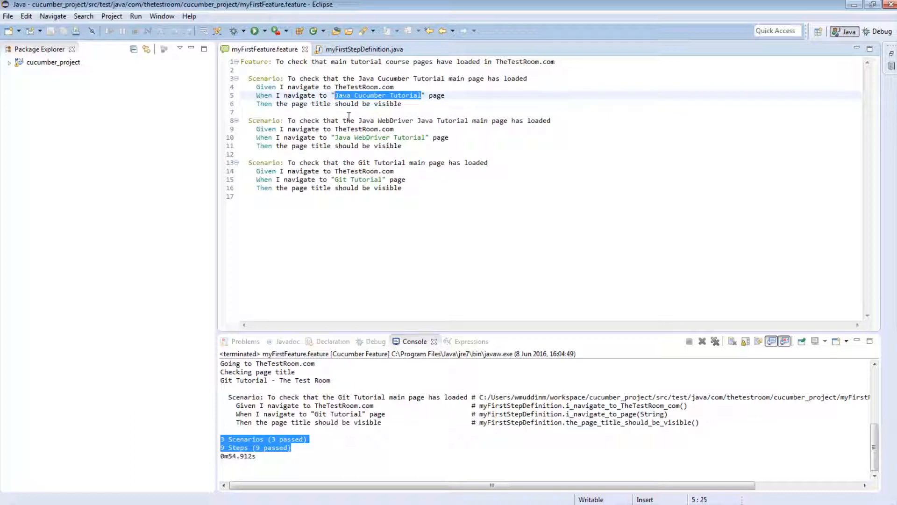
{"action": "left_click", "coordinate": [402, 188]}
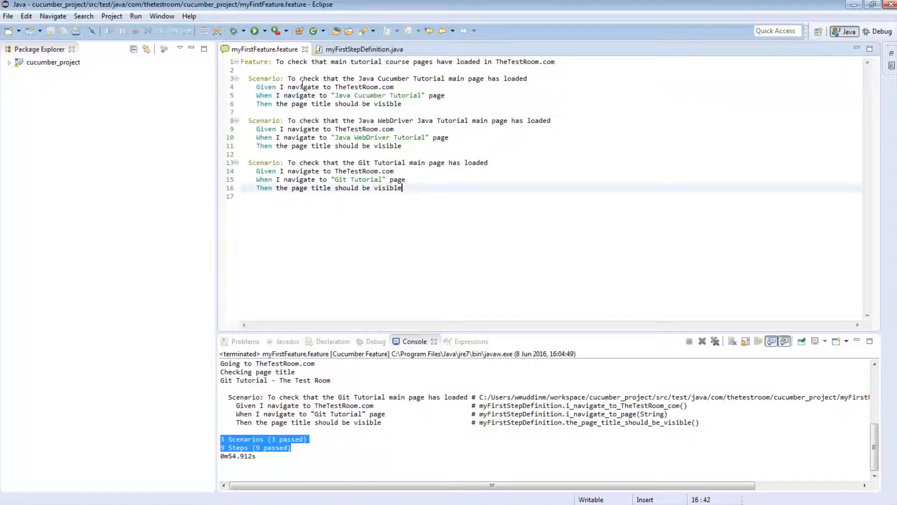
{"action": "mouse_move", "coordinate": [420, 191]}
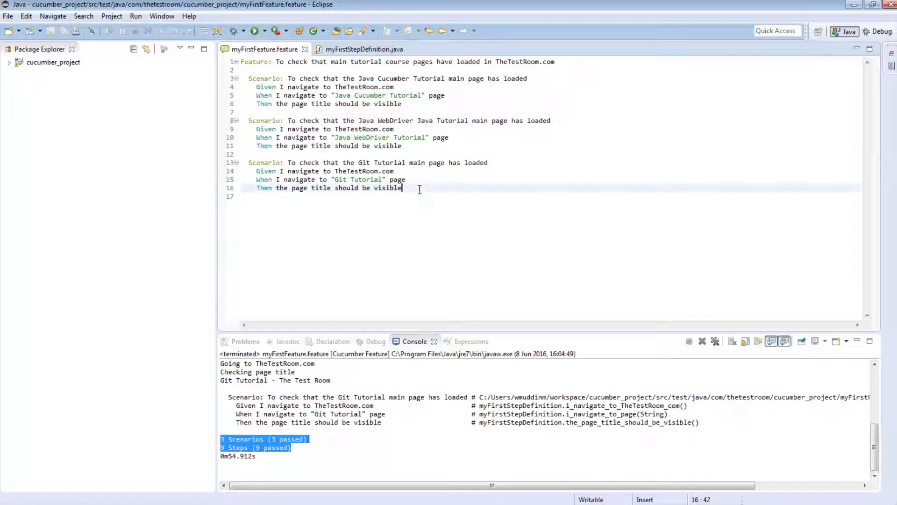
{"action": "left_click", "coordinate": [402, 104]}
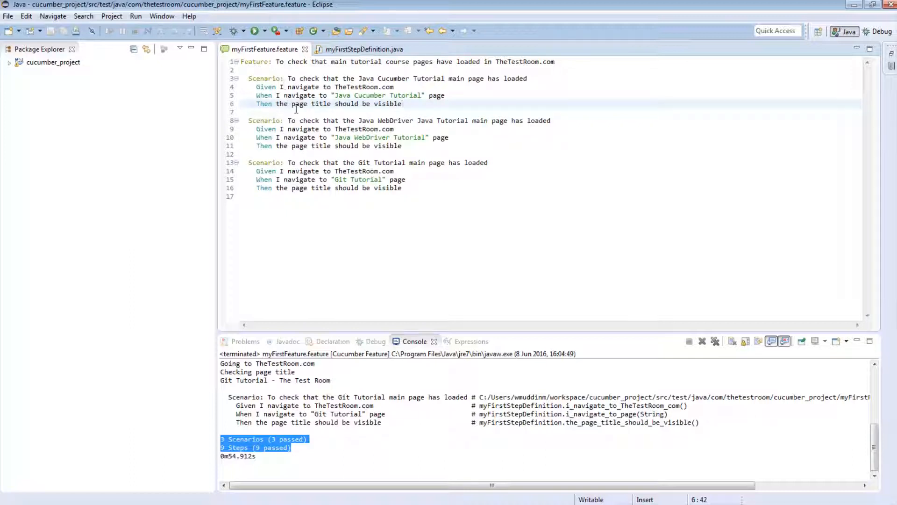
{"action": "mouse_move", "coordinate": [413, 106]}
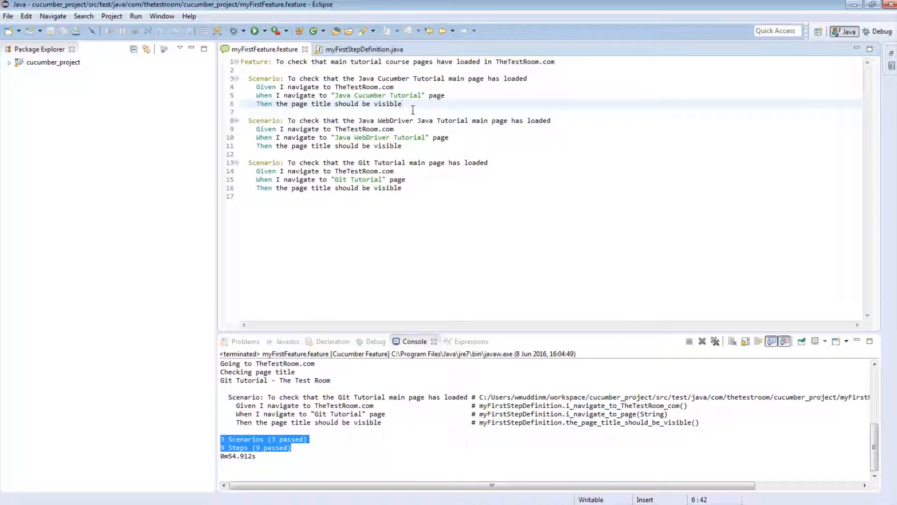
End the first scenario with 'Then the page title should be in lower section of the page'
{"action": "key", "text": "Return"}
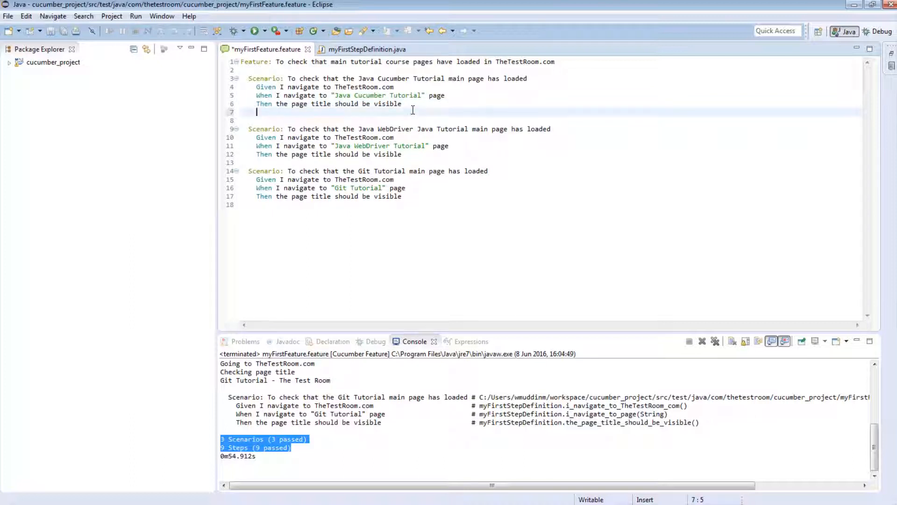
{"action": "type", "text": "Then"}
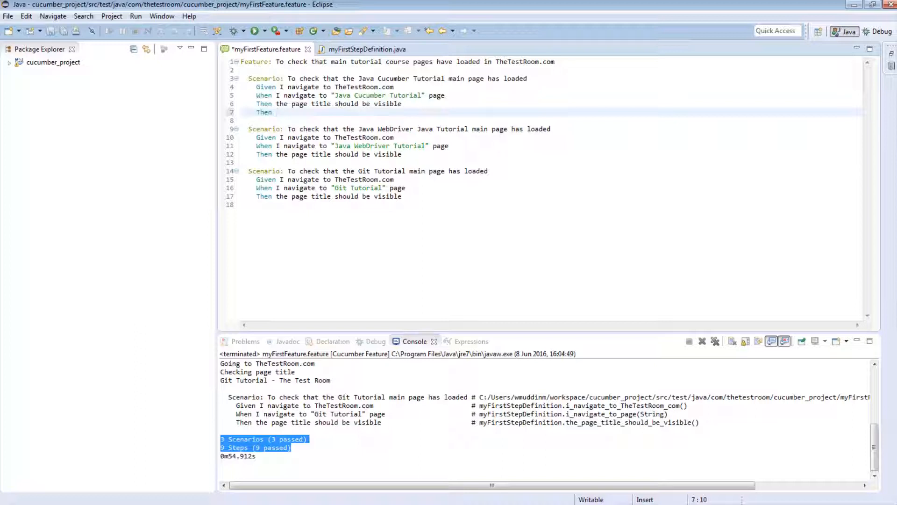
{"action": "type", "text": "the page title should be"}
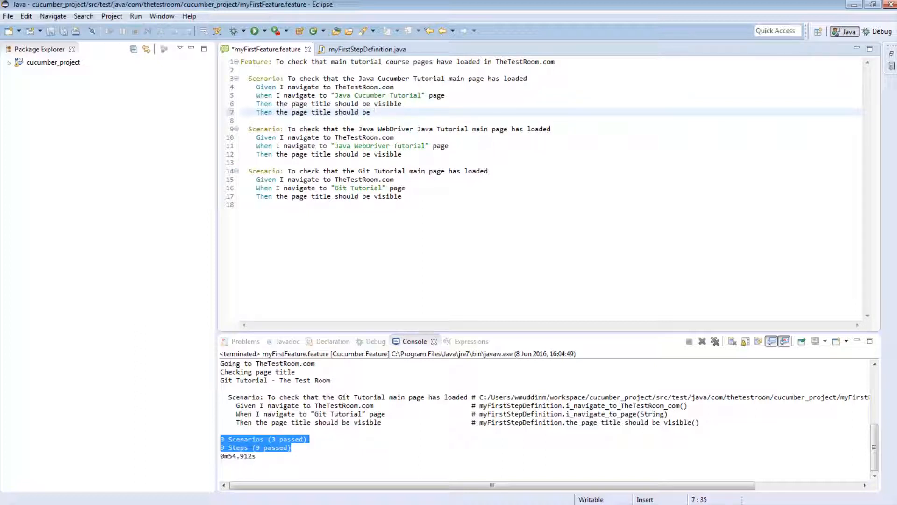
{"action": "type", "text": "in lower section"}
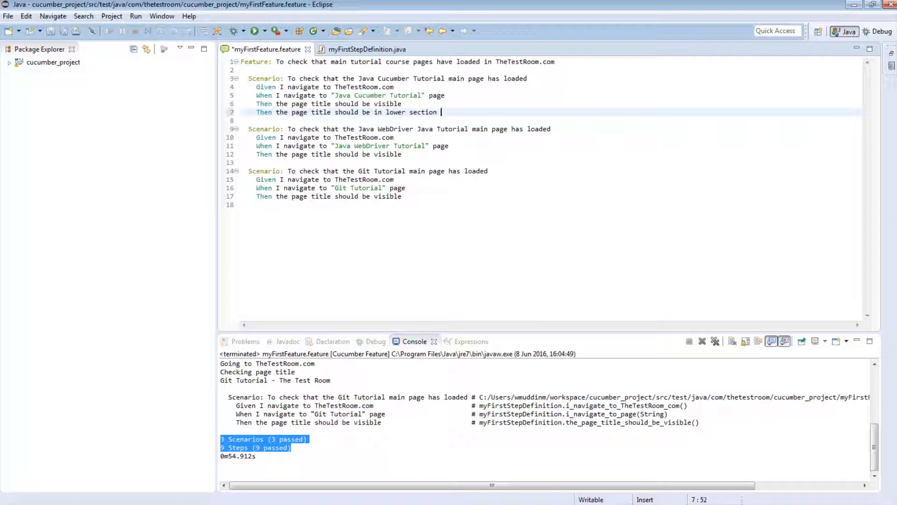
{"action": "type", "text": "of the page"}
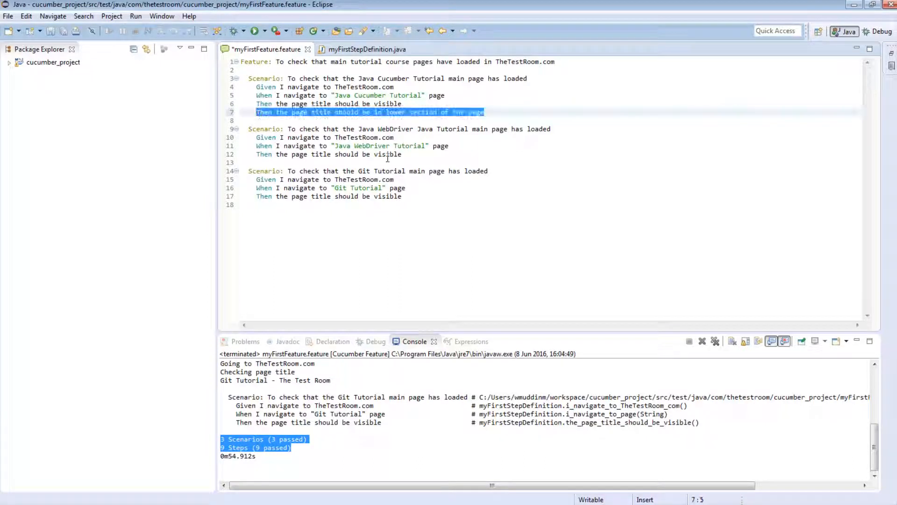
Add the same title-position step to the other scenarios, using 'upper' and 'mid' section for the Git Tutorial
{"action": "type", "text": "Then the page title should be in lower section of the page"}
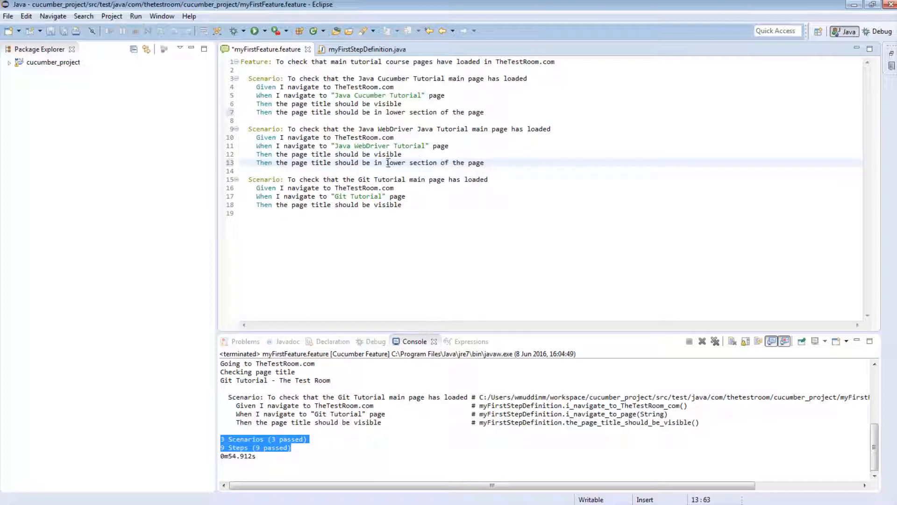
{"action": "double_click", "coordinate": [395, 163]}
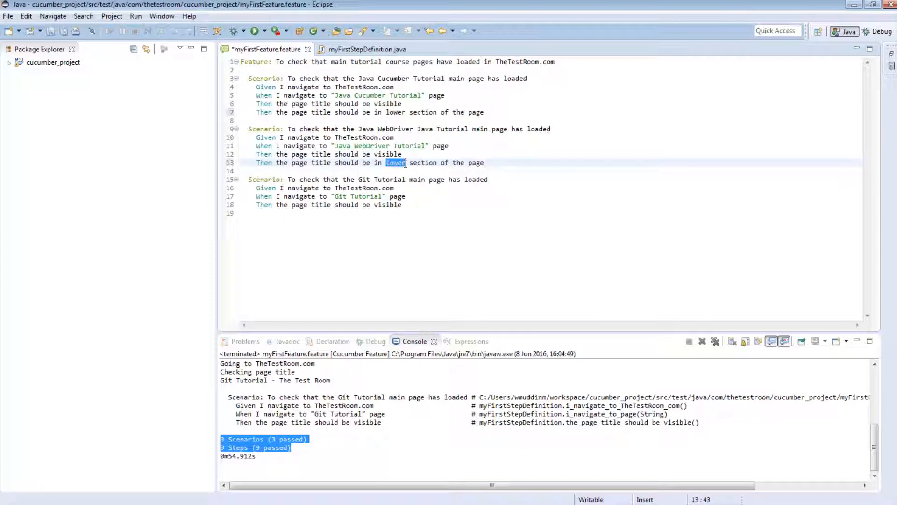
{"action": "type", "text": "upper"}
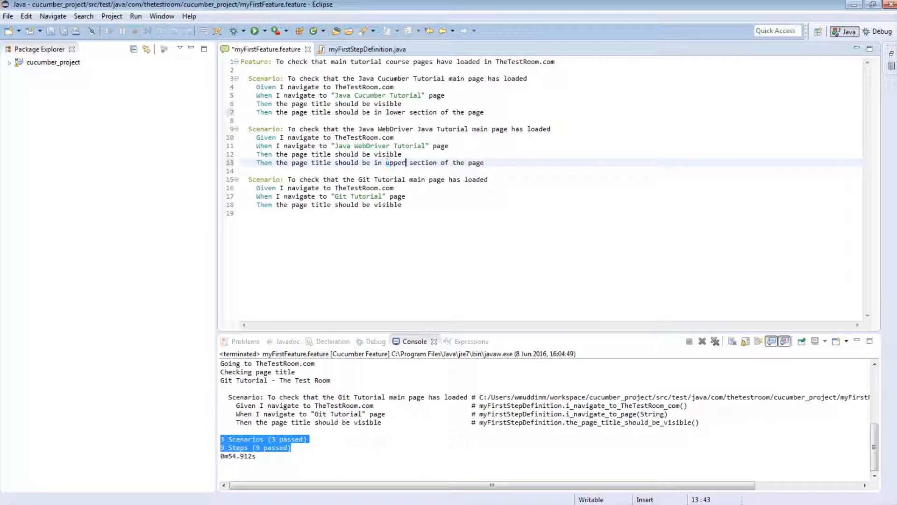
{"action": "type", "text": "Then the page title should be in lower section of the page"}
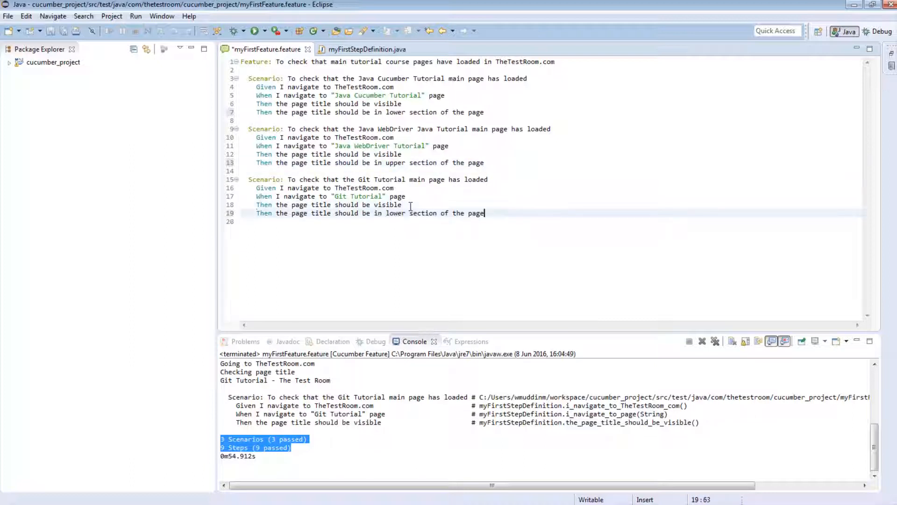
{"action": "double_click", "coordinate": [396, 213]}
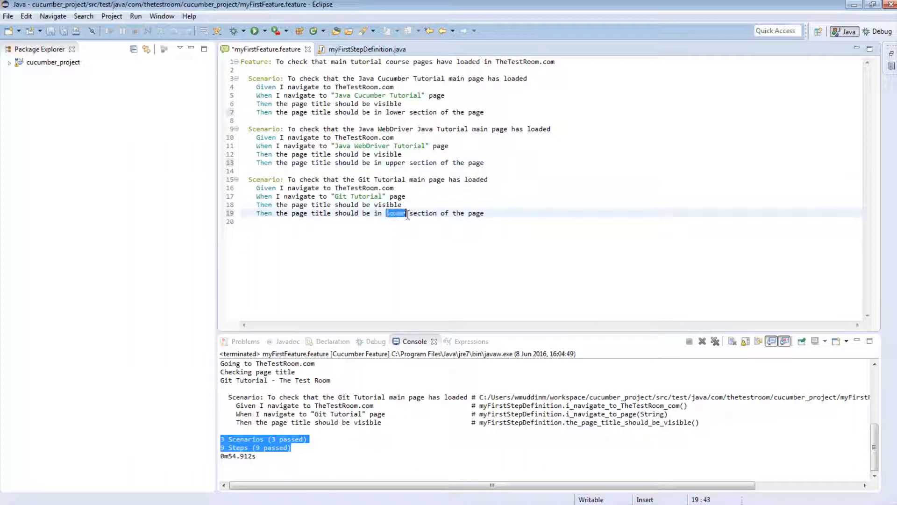
{"action": "type", "text": "mid"}
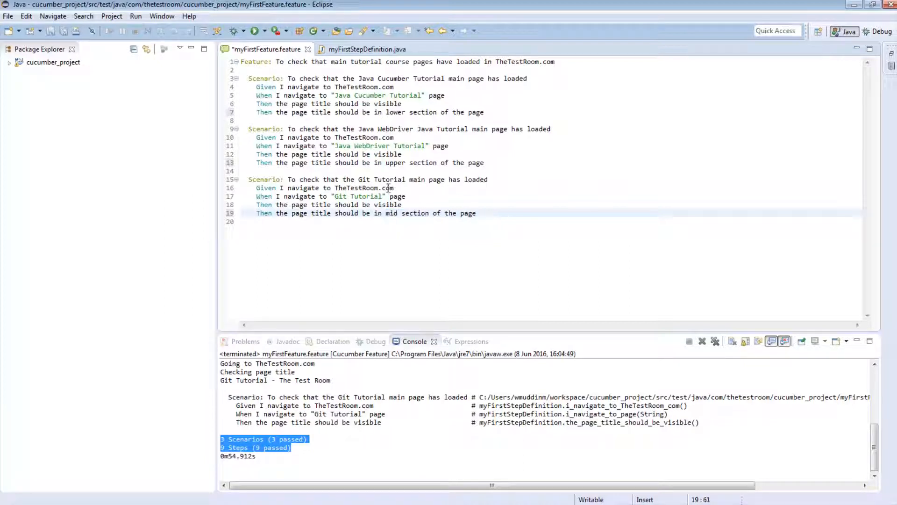
{"action": "left_click", "coordinate": [536, 129]}
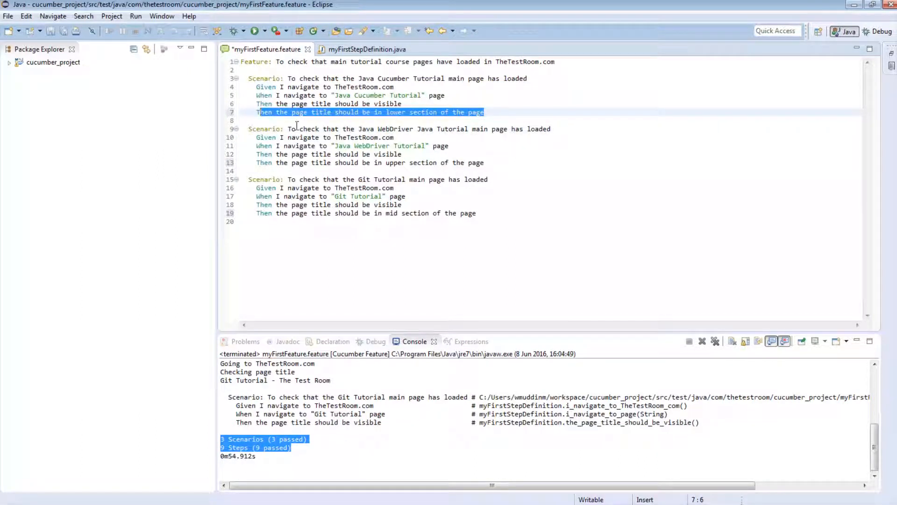
{"action": "left_click", "coordinate": [477, 213]}
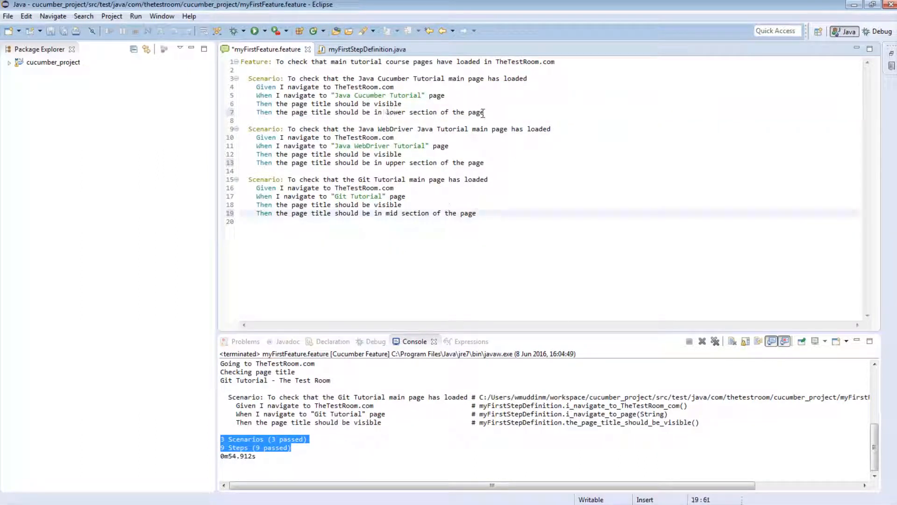
{"action": "triple_click", "coordinate": [370, 111]}
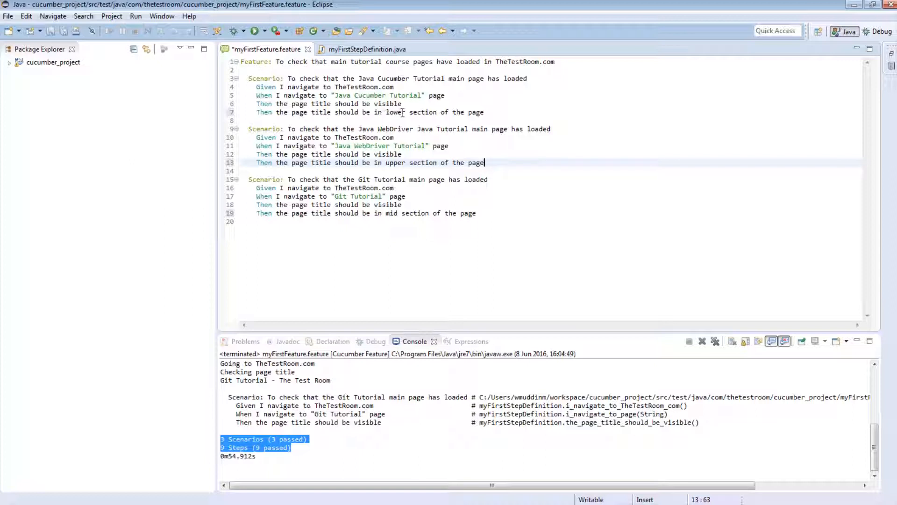
{"action": "double_click", "coordinate": [395, 112]}
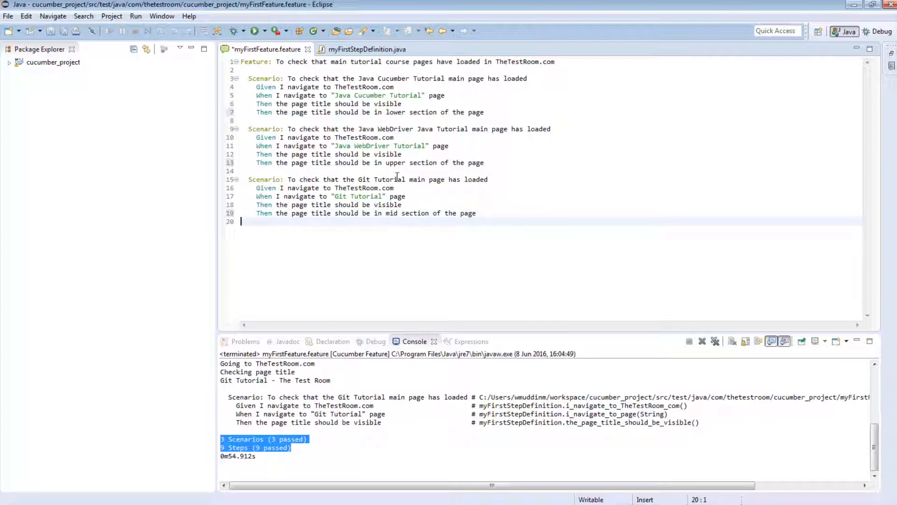
{"action": "double_click", "coordinate": [397, 163]}
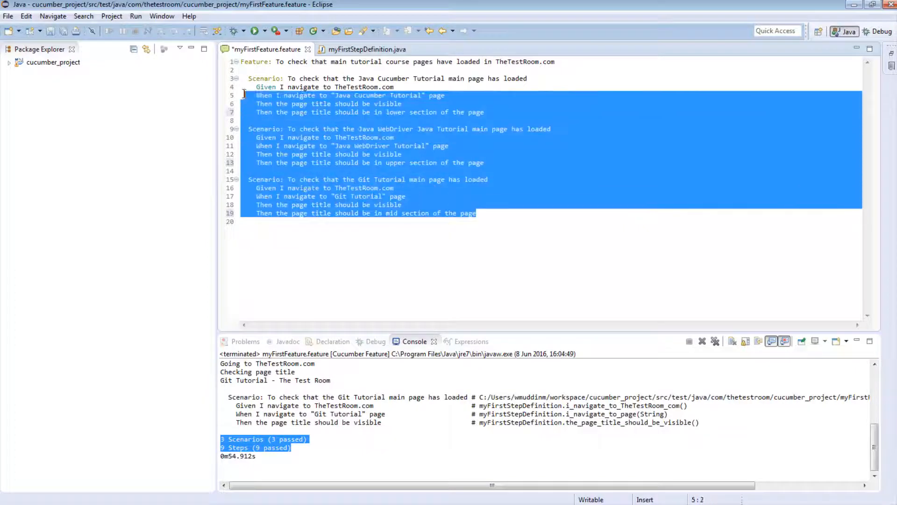
{"action": "left_click", "coordinate": [249, 78]}
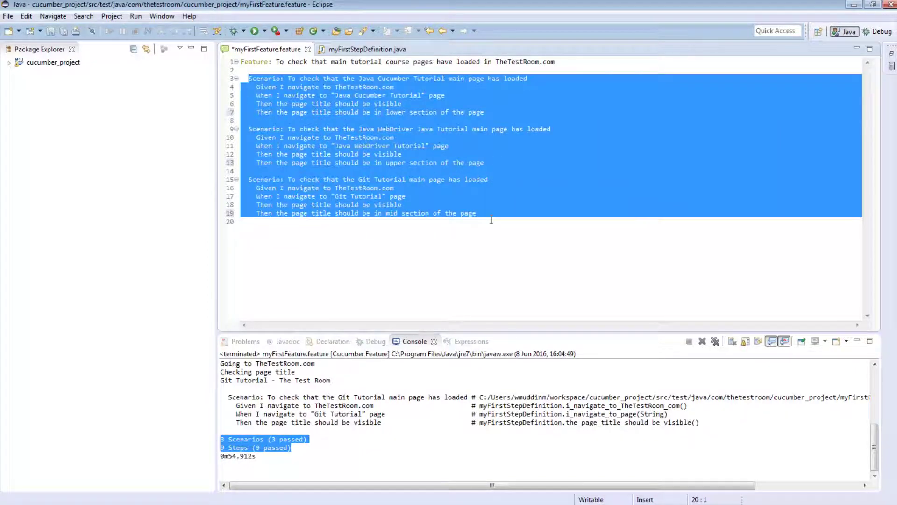
{"action": "left_click", "coordinate": [475, 213]}
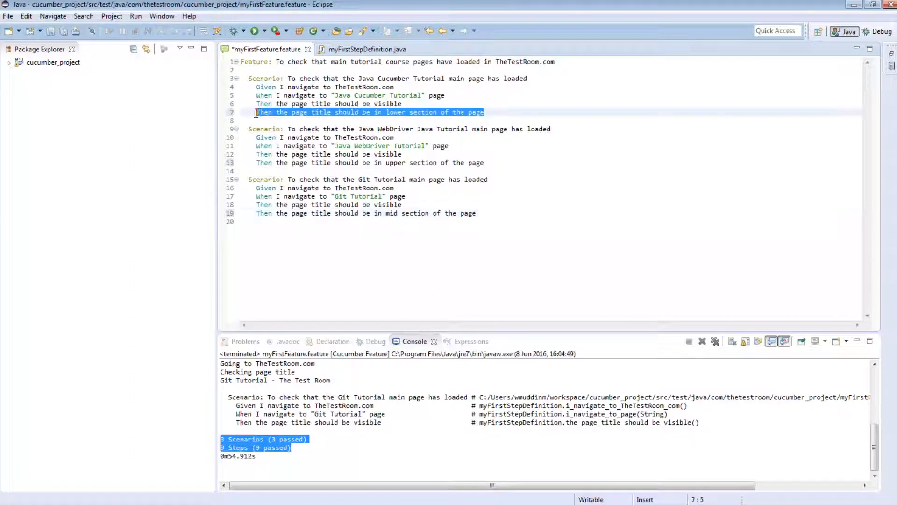
{"action": "left_click", "coordinate": [483, 112]}
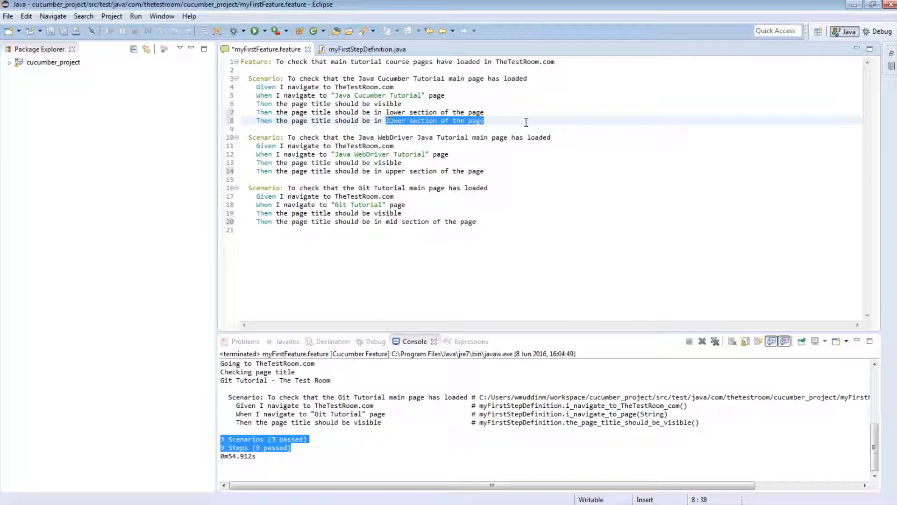
Reword the duplicated step to check the page title is in 'upper case letter'
{"action": "key", "text": "Delete"}
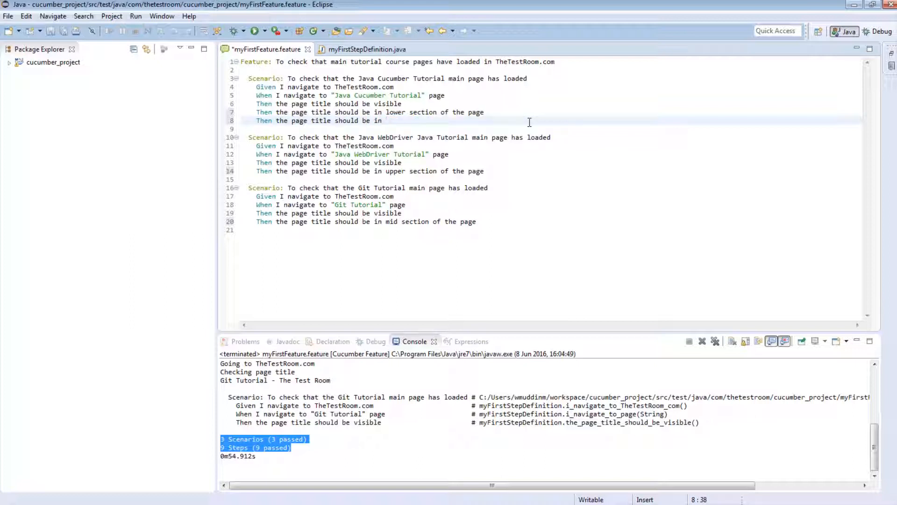
{"action": "type", "text": "upper cas"}
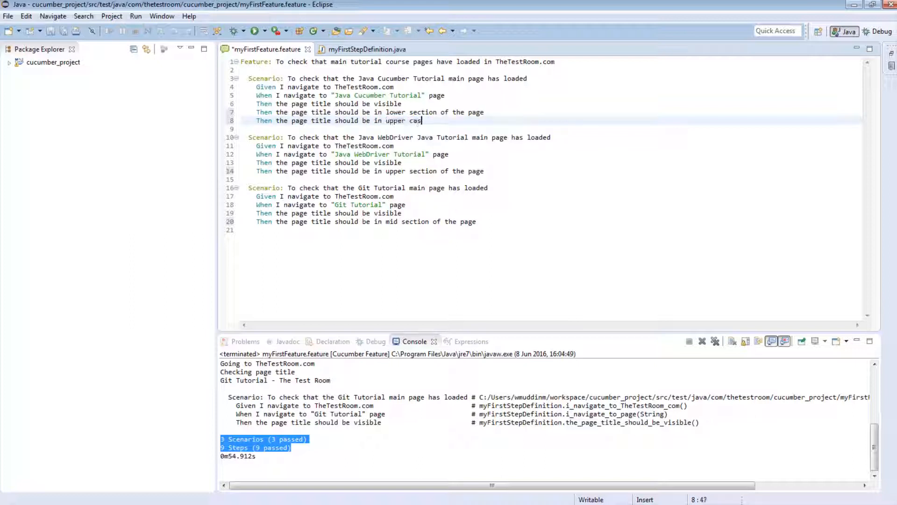
{"action": "type", "text": "e letter"}
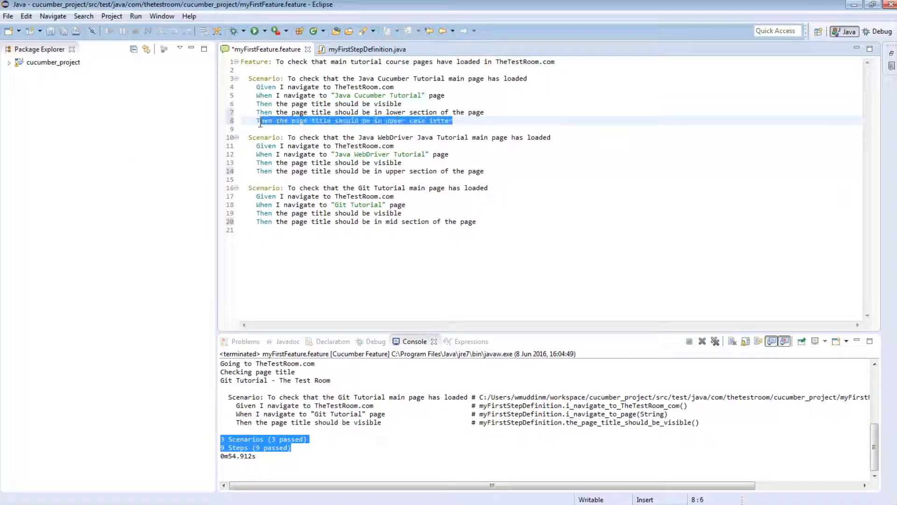
{"action": "left_click", "coordinate": [321, 171]}
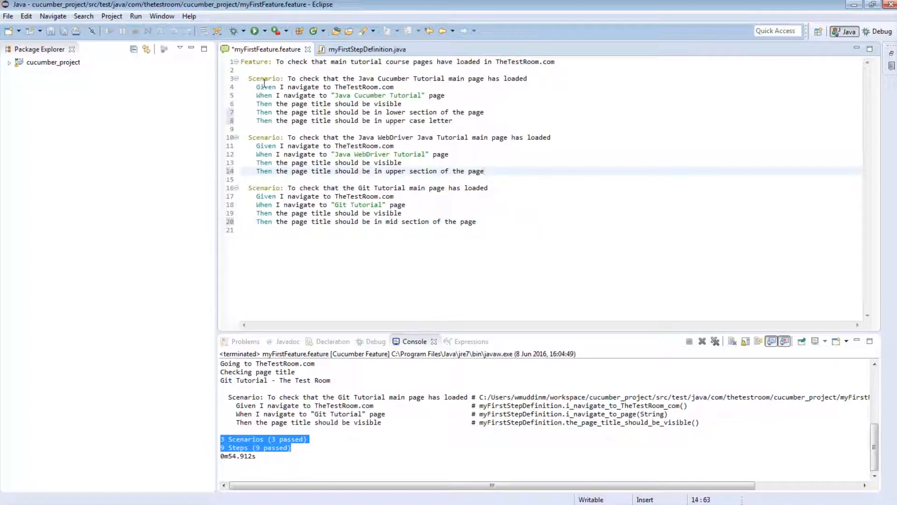
Review the scenarios, highlighting Java WebDriver in the second scenario title
{"action": "double_click", "coordinate": [264, 79]}
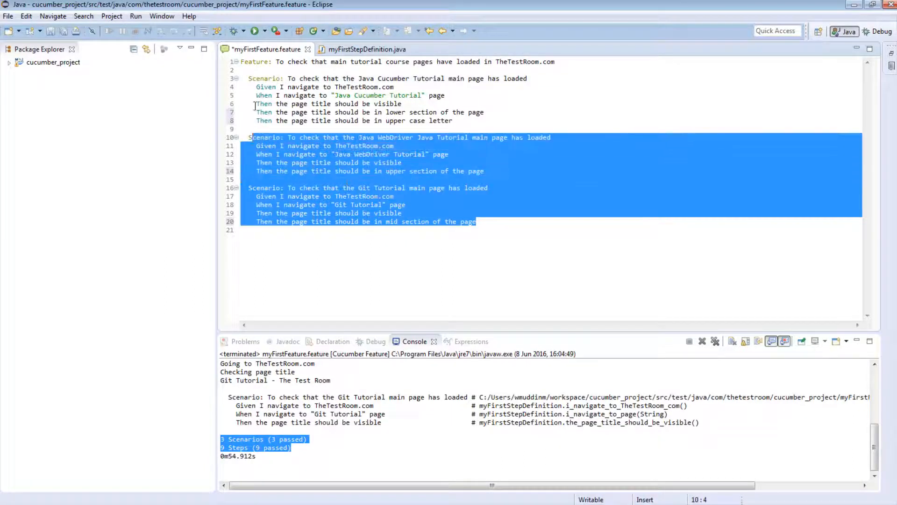
{"action": "left_click", "coordinate": [265, 86]}
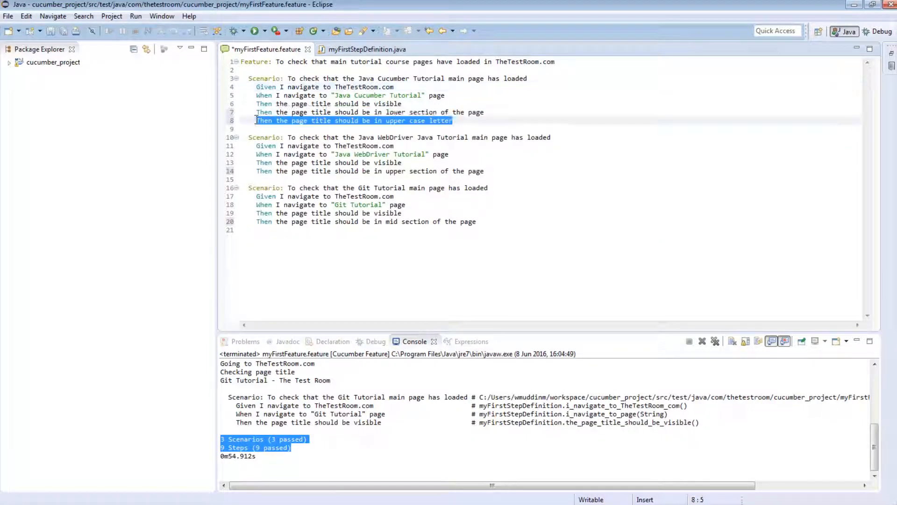
{"action": "left_click", "coordinate": [492, 170]}
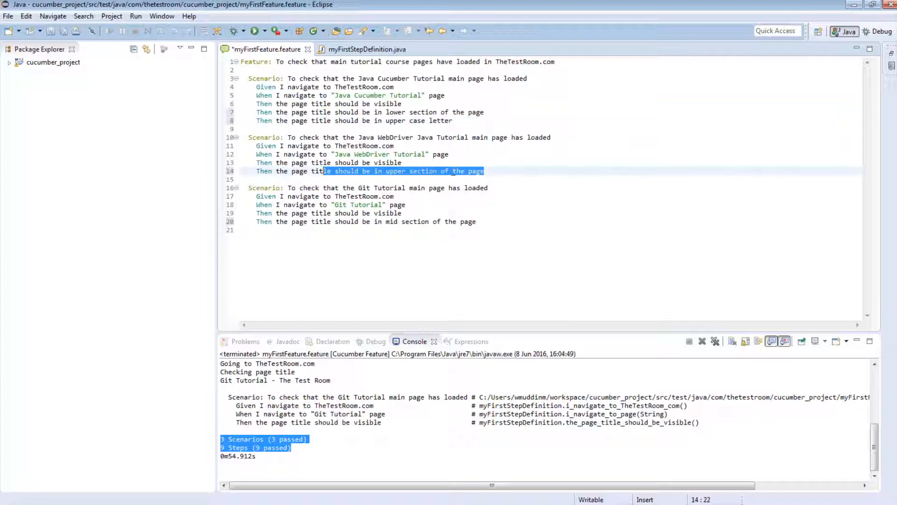
{"action": "left_click", "coordinate": [386, 121]}
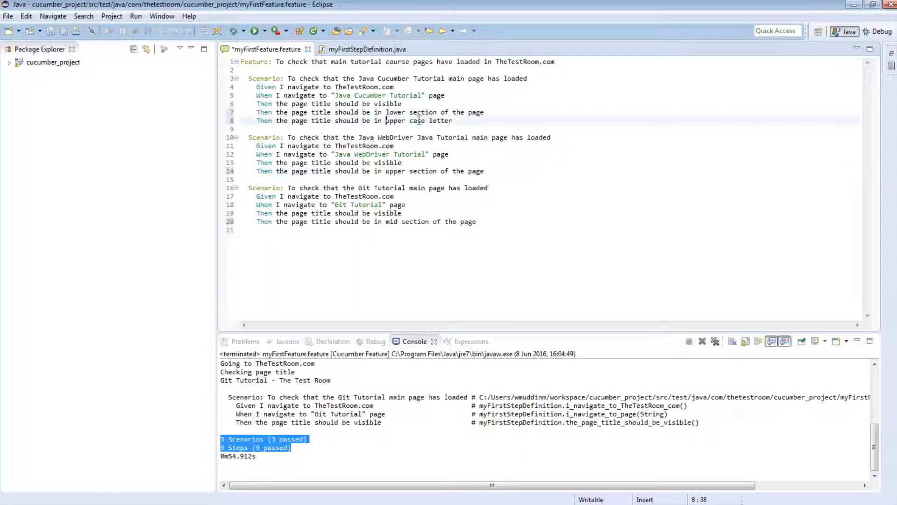
{"action": "double_click", "coordinate": [387, 137]}
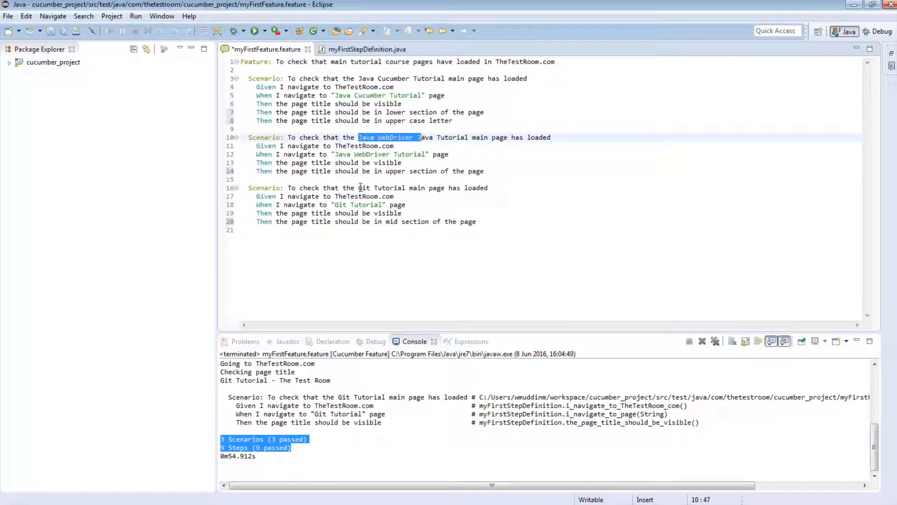
{"action": "left_click", "coordinate": [427, 205]}
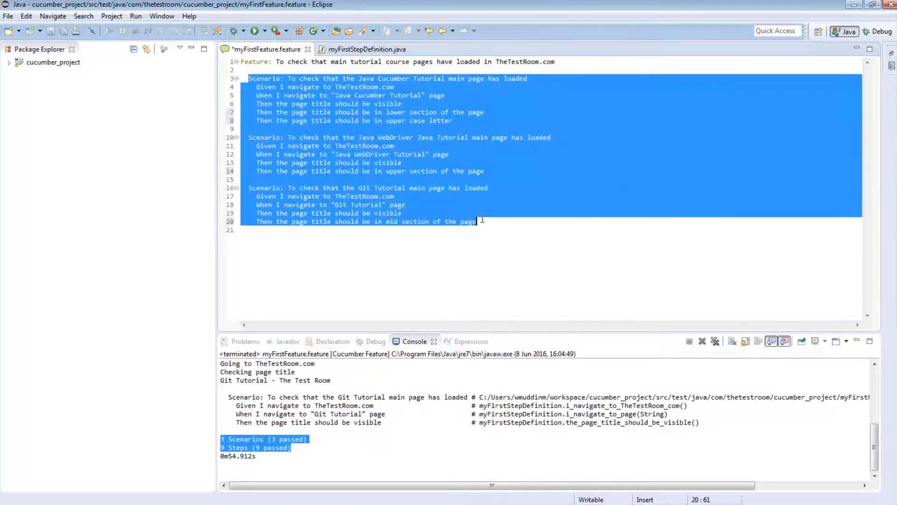
Add a blank line between the Feature description and the first Scenario
{"action": "left_click", "coordinate": [477, 222]}
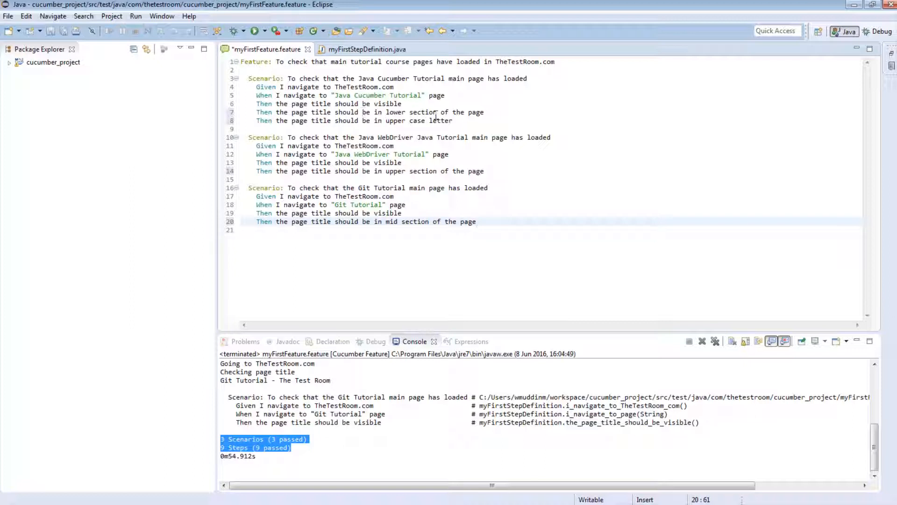
{"action": "left_click", "coordinate": [454, 120]}
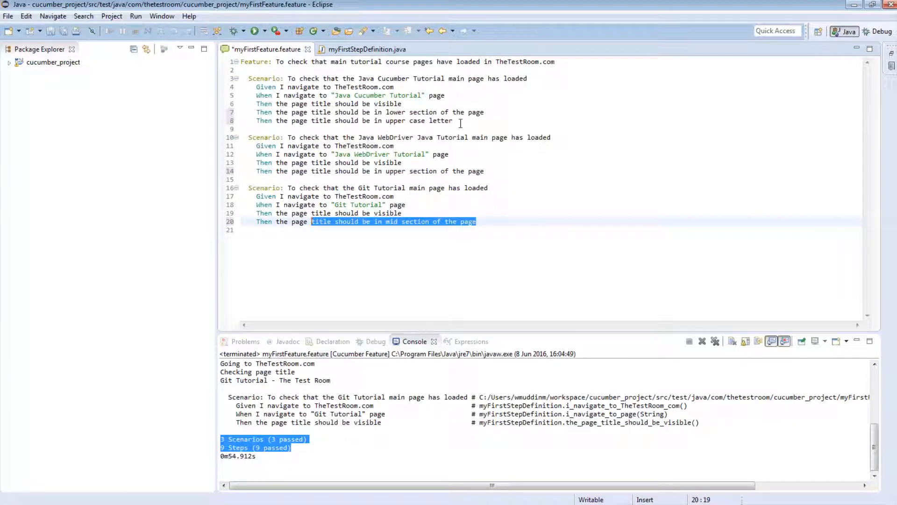
{"action": "left_click", "coordinate": [454, 121]}
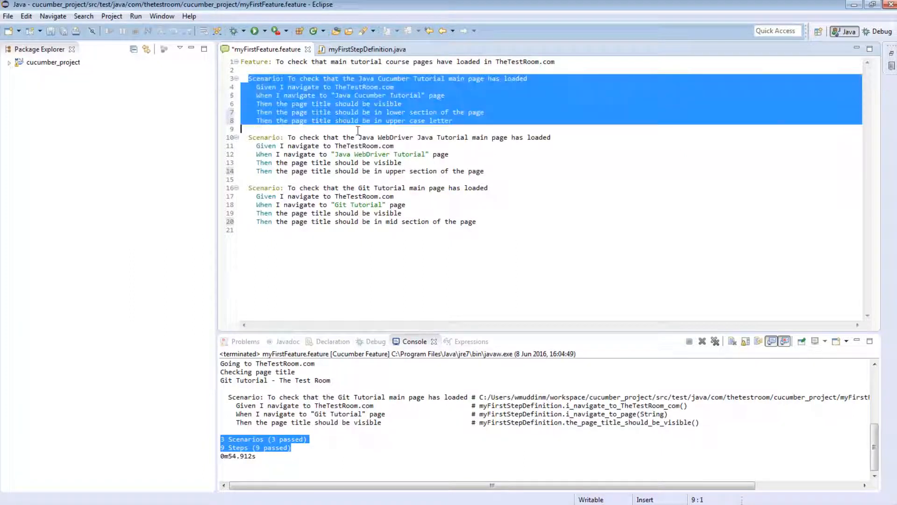
{"action": "left_click", "coordinate": [478, 222]}
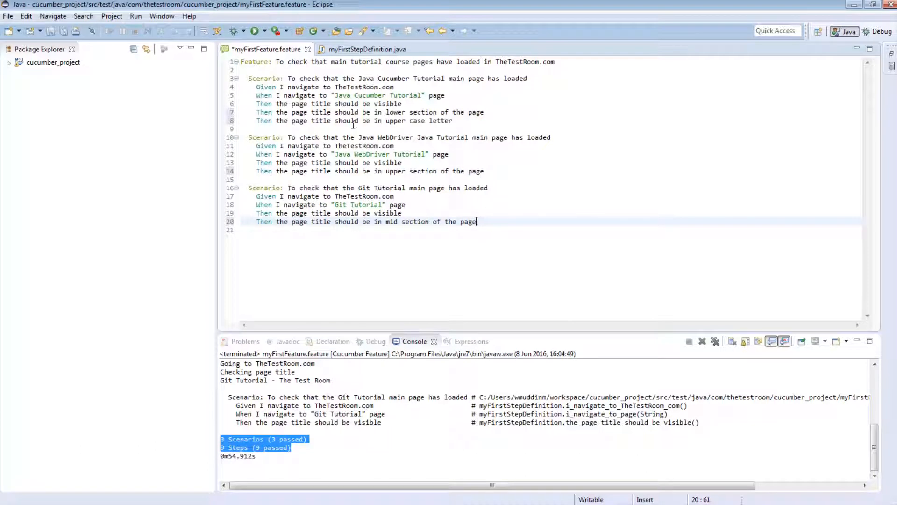
{"action": "left_click", "coordinate": [261, 70]}
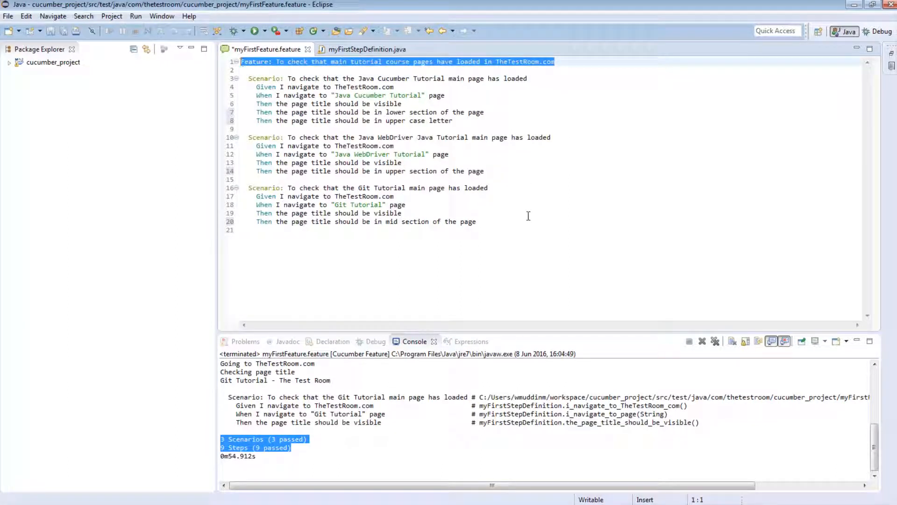
{"action": "mouse_move", "coordinate": [481, 223]}
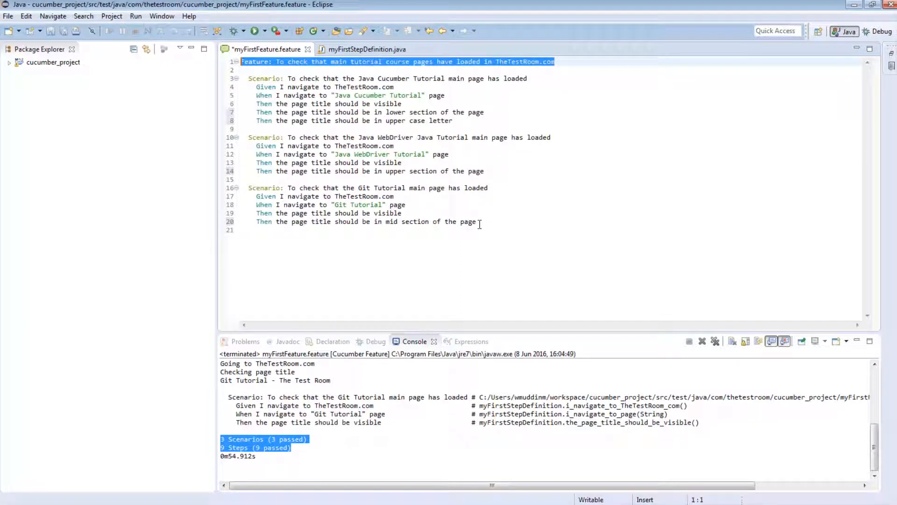
{"action": "mouse_move", "coordinate": [457, 104]}
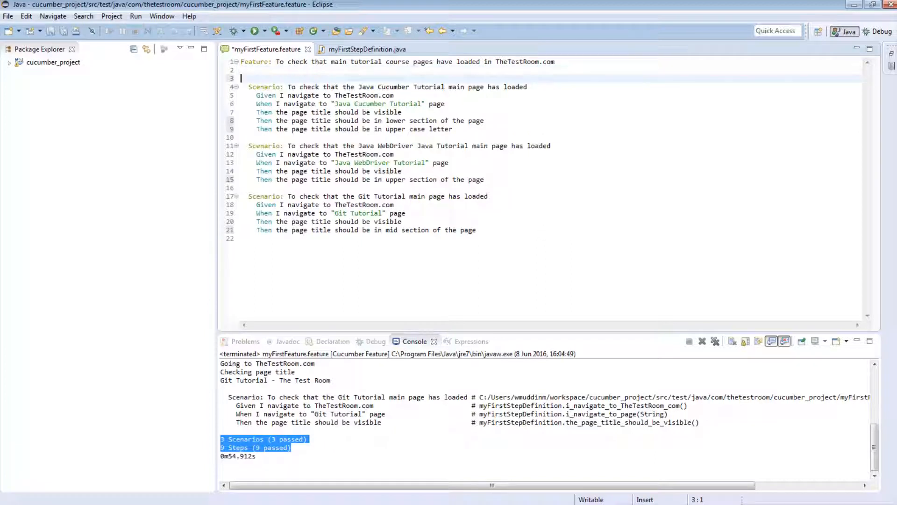
Write a 'Background:' heading above the scenarios with an empty line beneath it
{"action": "type", "text": "Ba"}
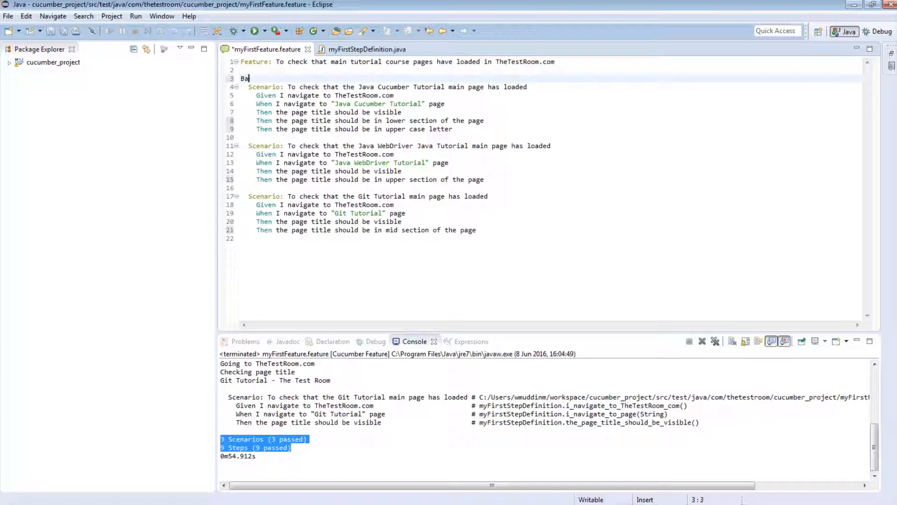
{"action": "type", "text": "ckground"}
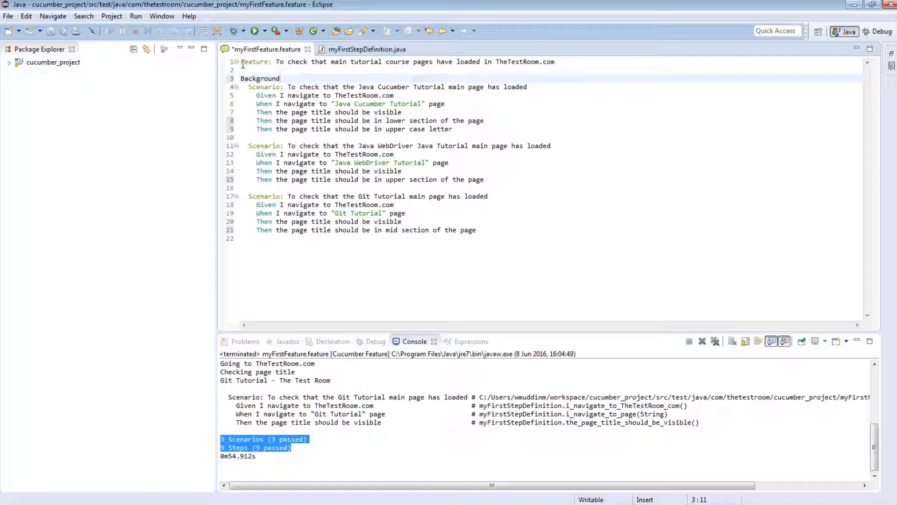
{"action": "left_click", "coordinate": [248, 86]}
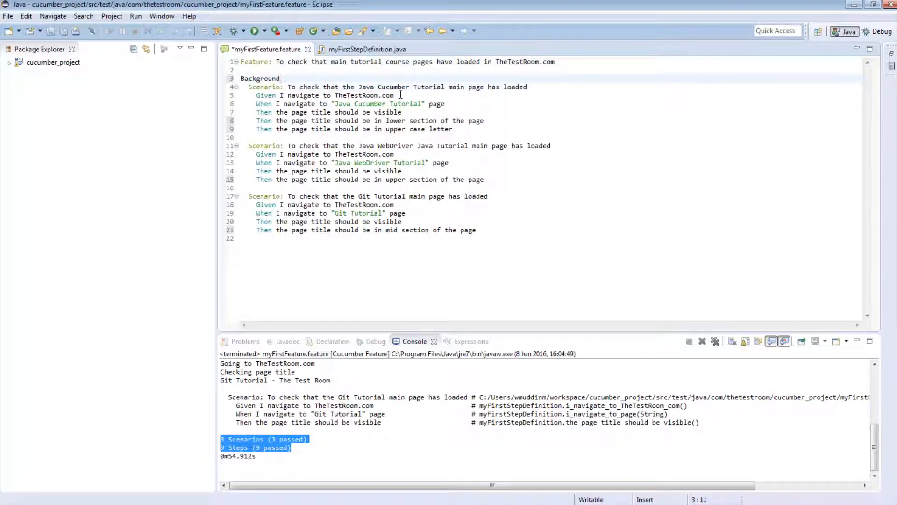
{"action": "key", "text": "Return"}
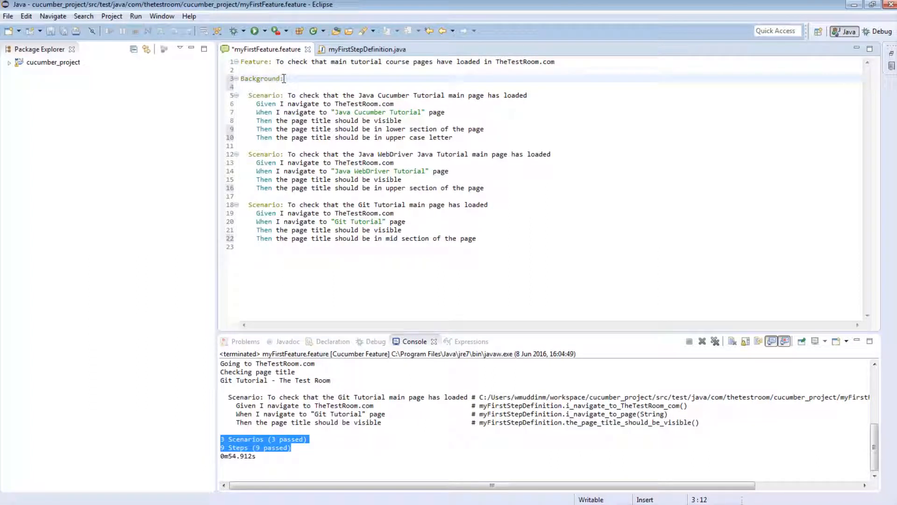
{"action": "left_click", "coordinate": [243, 86]}
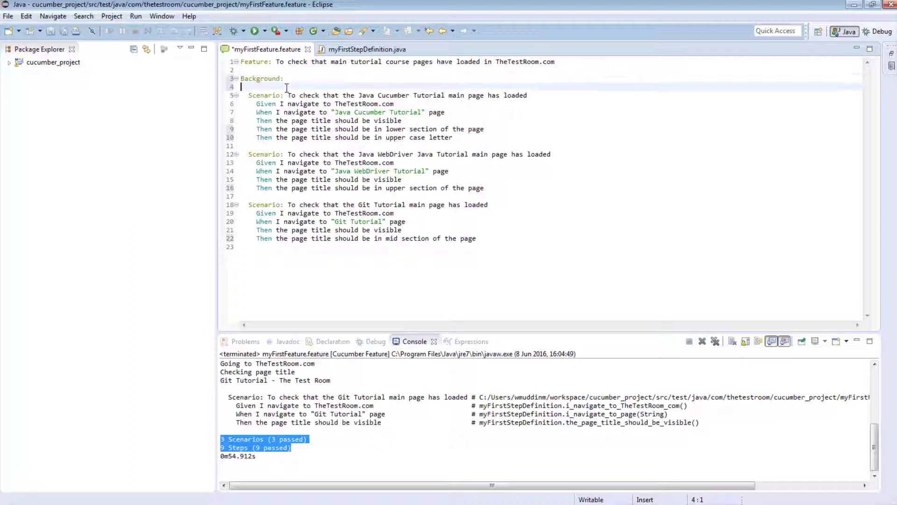
{"action": "double_click", "coordinate": [260, 78]}
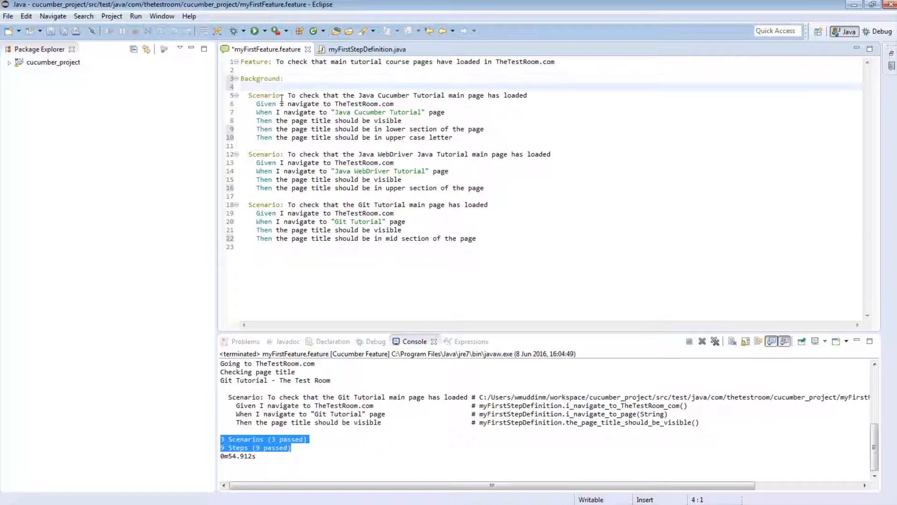
{"action": "left_click", "coordinate": [241, 86]}
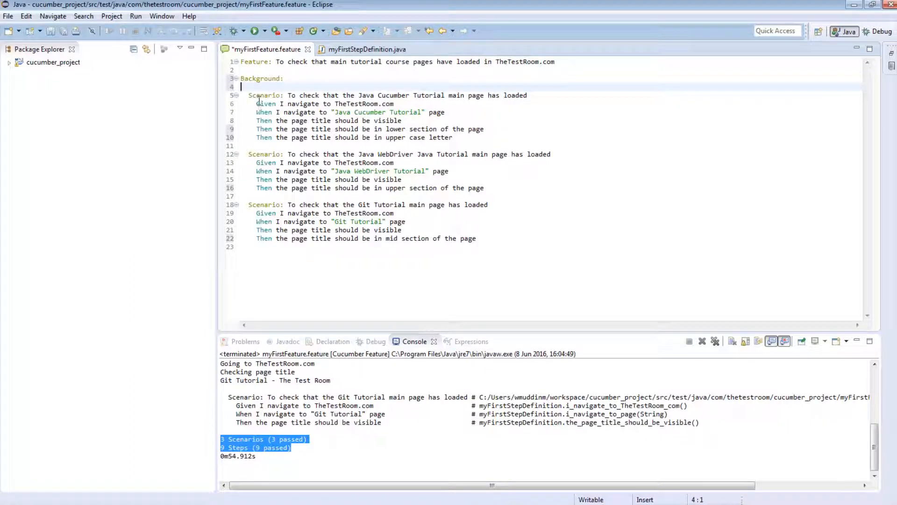
{"action": "left_click", "coordinate": [475, 238]}
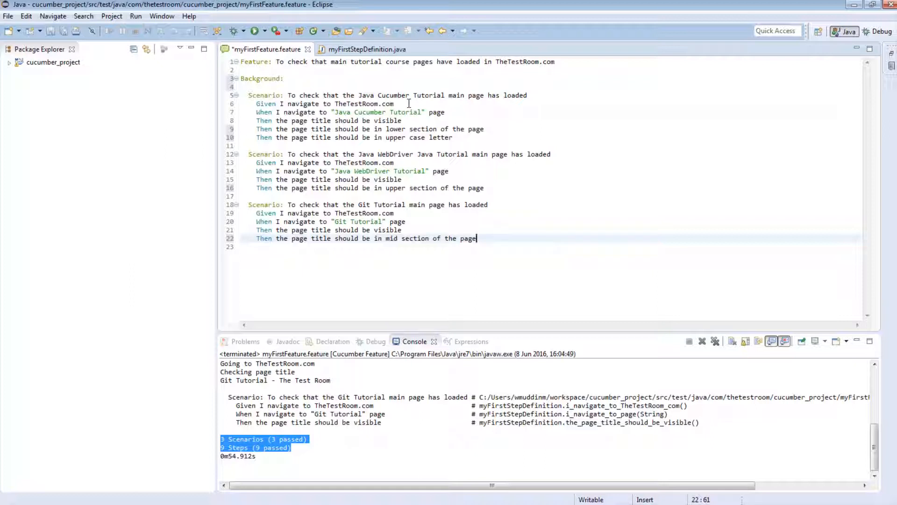
{"action": "mouse_move", "coordinate": [416, 213]}
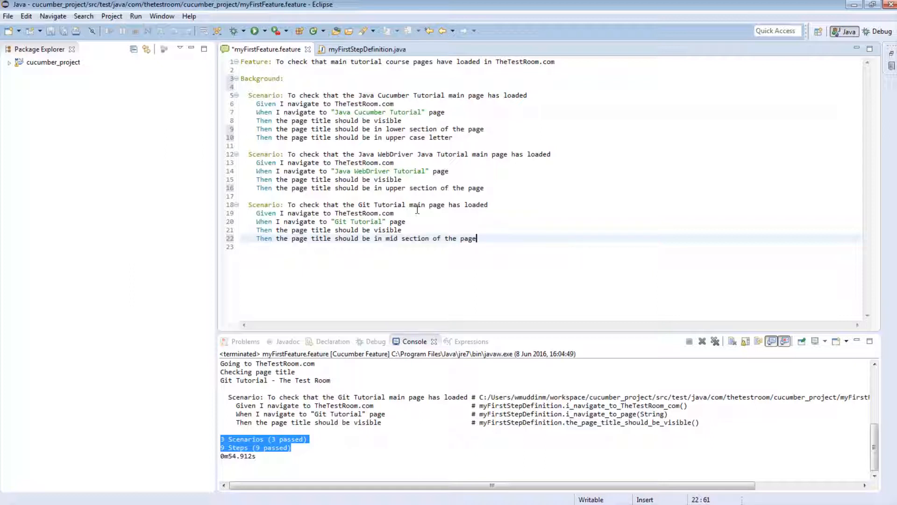
{"action": "mouse_move", "coordinate": [258, 121]}
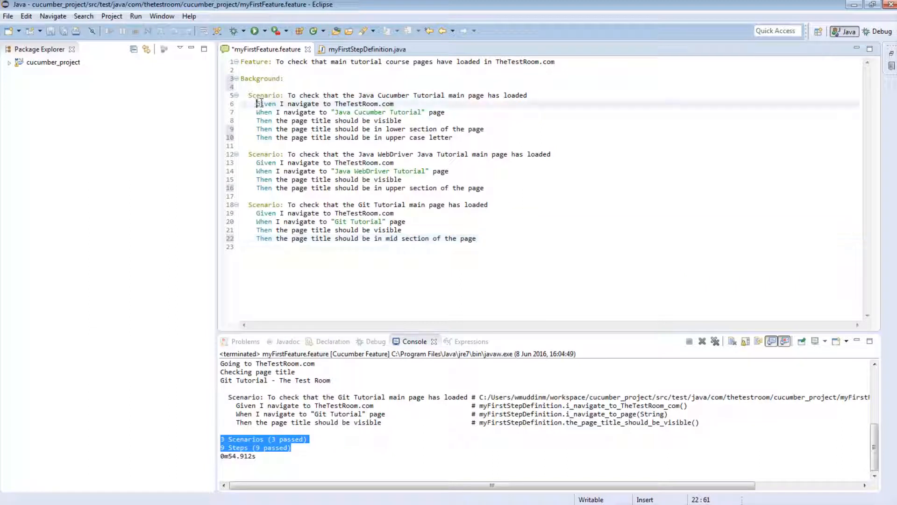
Move 'Given I navigate to TheTestRoom.com' under Background, removing it from the scenarios
{"action": "triple_click", "coordinate": [325, 103]}
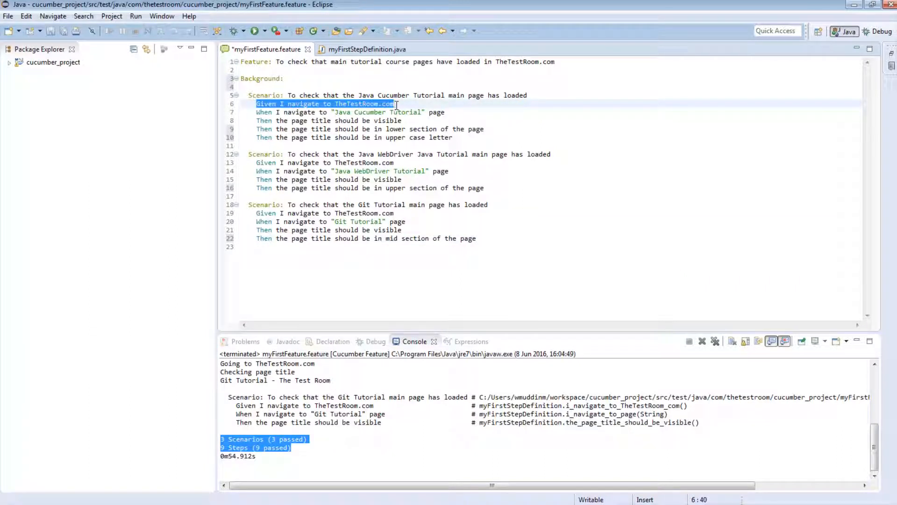
{"action": "mouse_move", "coordinate": [320, 205]}
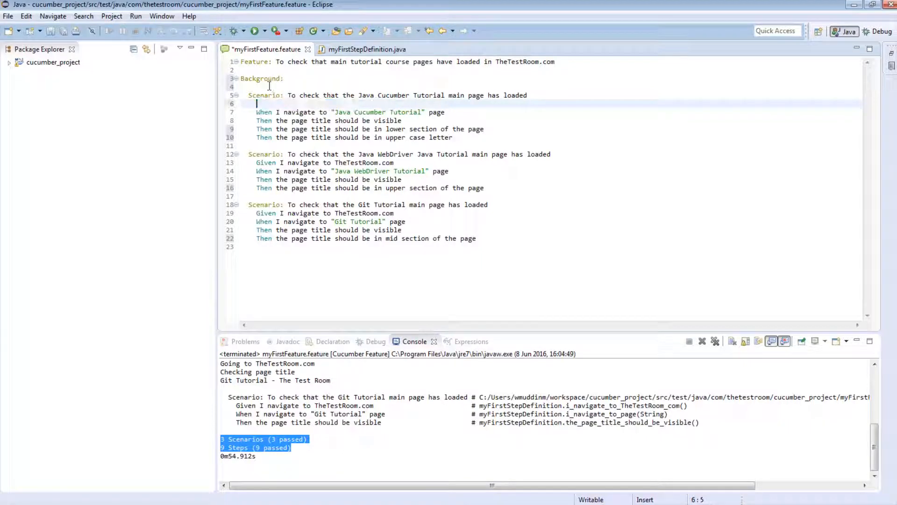
{"action": "type", "text": "Given I navigate to TheTestRoom.com"}
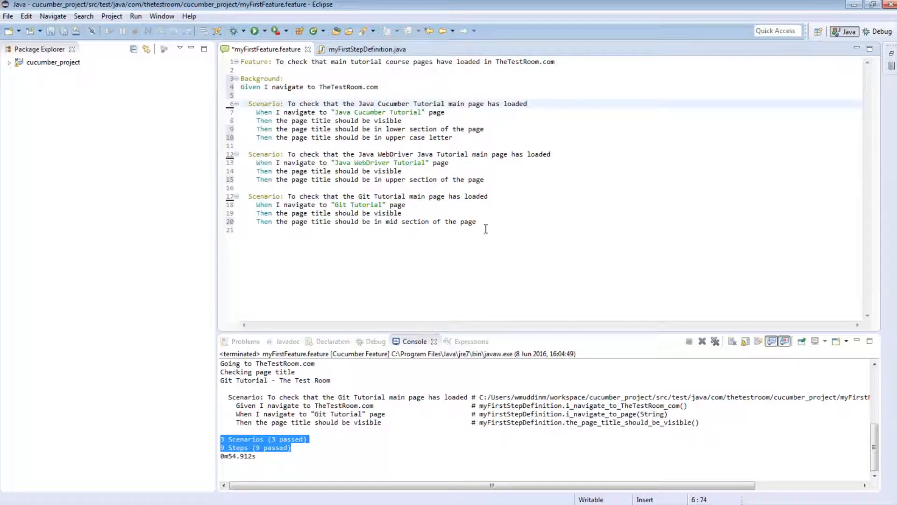
Indent the Background heading and its Given step to line up with the Scenario blocks
{"action": "left_click", "coordinate": [284, 79]}
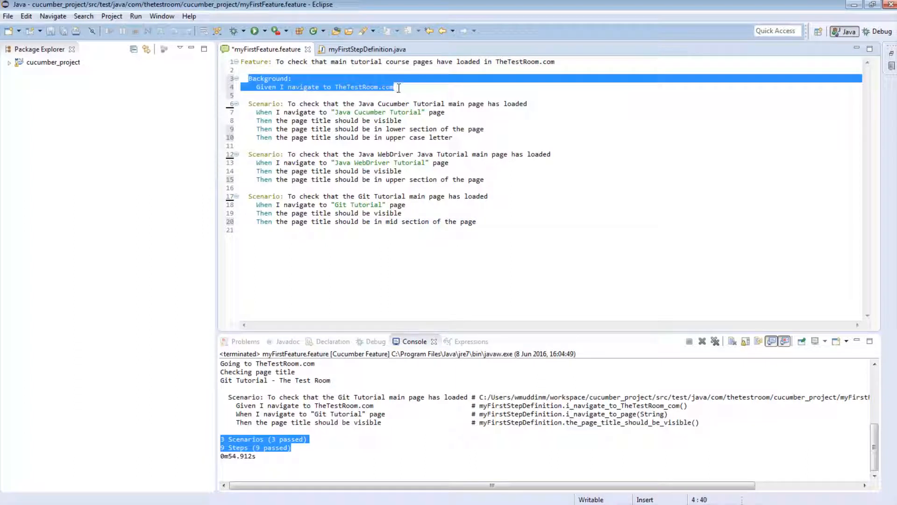
{"action": "left_click", "coordinate": [395, 87]}
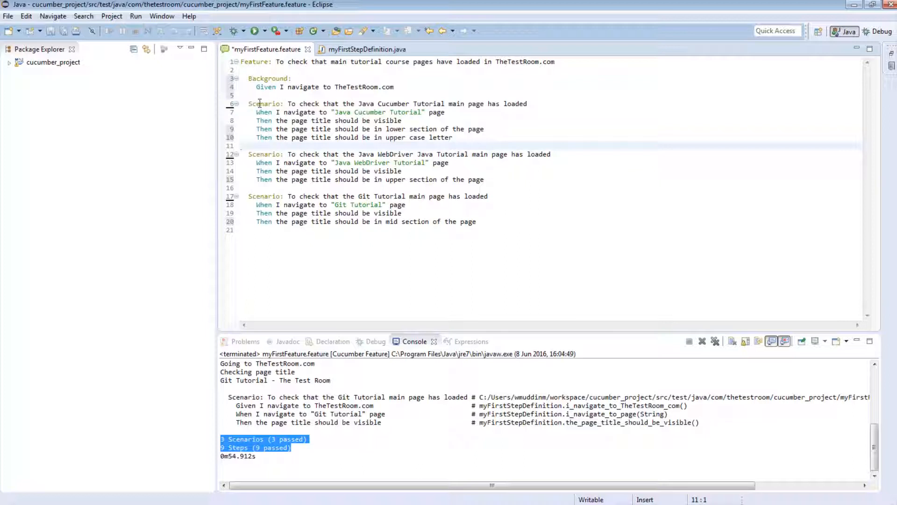
{"action": "mouse_move", "coordinate": [296, 165]}
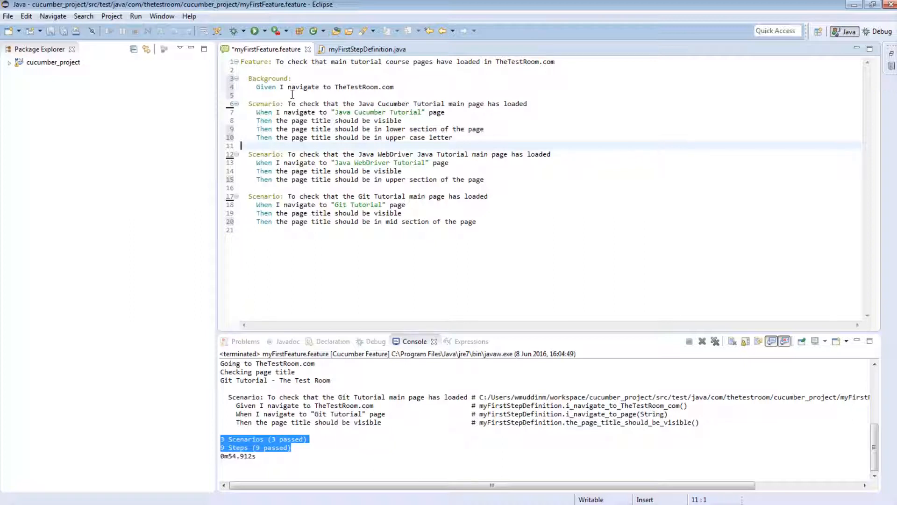
{"action": "left_click", "coordinate": [495, 222]}
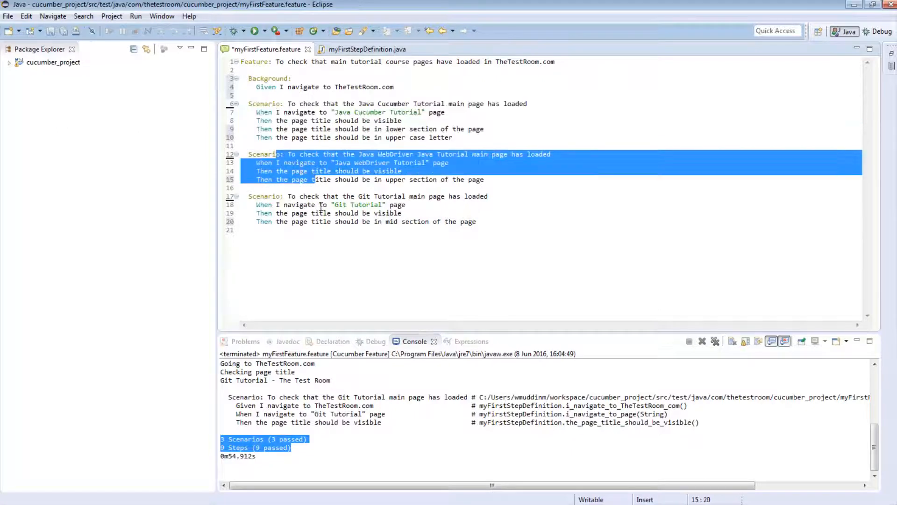
{"action": "left_click", "coordinate": [343, 214]}
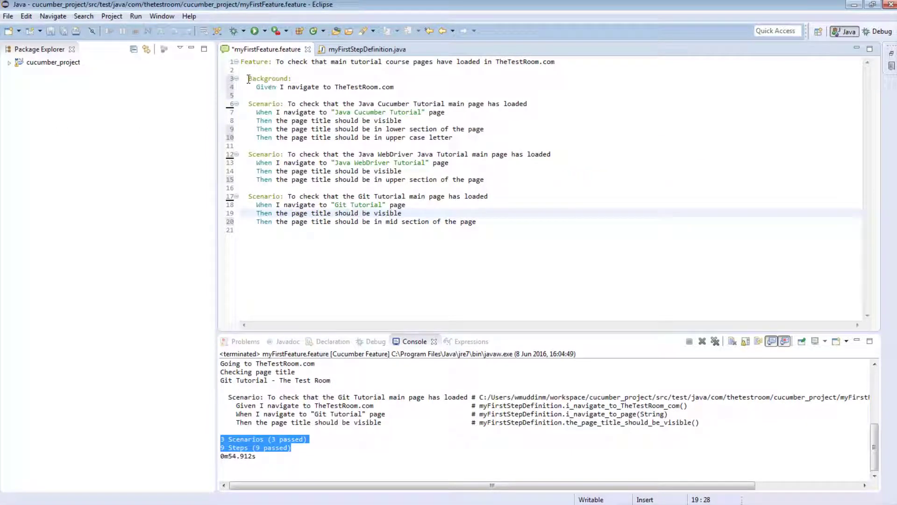
{"action": "left_click", "coordinate": [394, 86]}
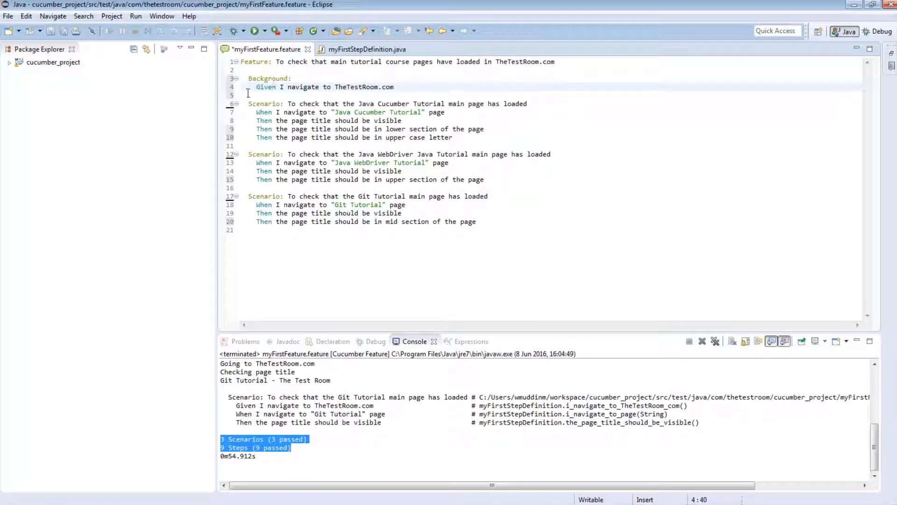
{"action": "left_click", "coordinate": [277, 155]}
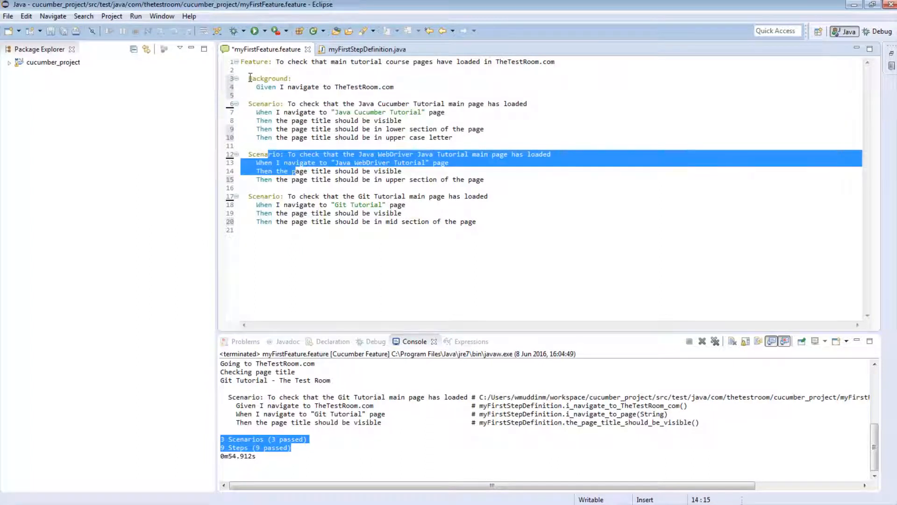
{"action": "left_click", "coordinate": [394, 87]}
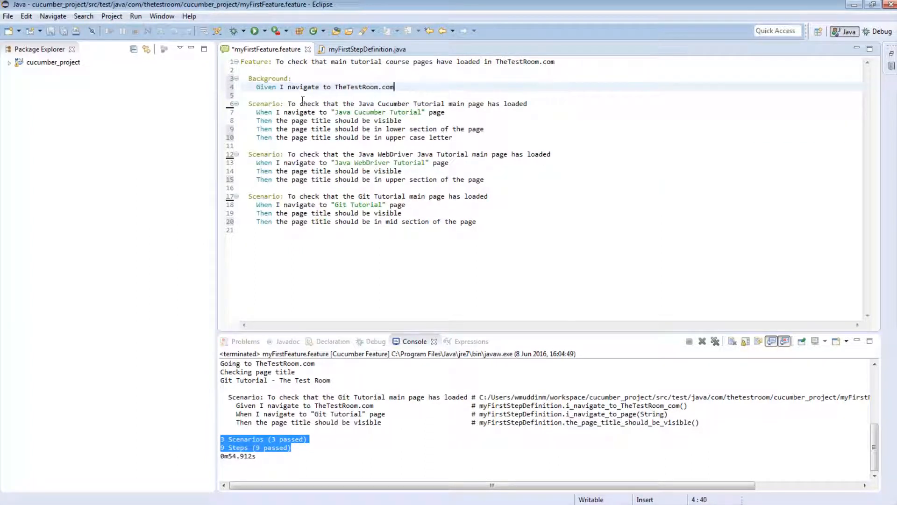
{"action": "left_click_drag", "start_coordinate": [256, 87], "coordinate": [456, 137]}
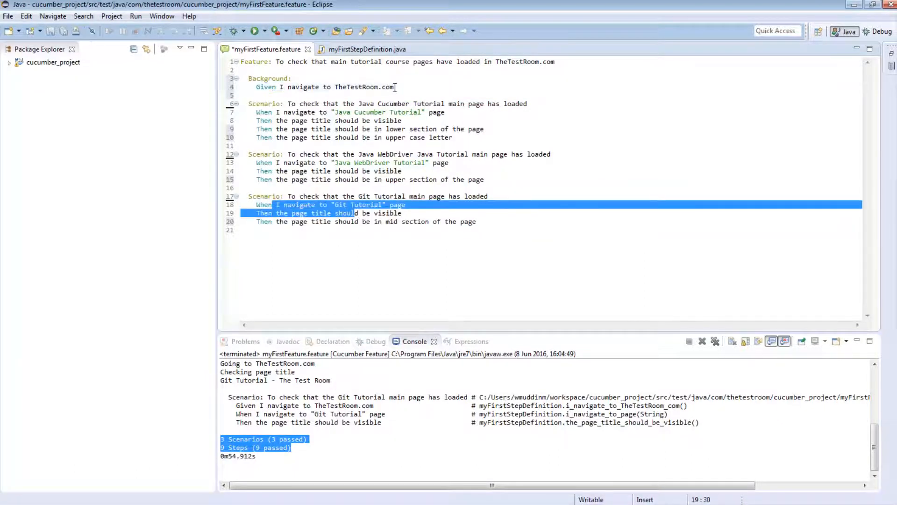
{"action": "left_click", "coordinate": [268, 78]}
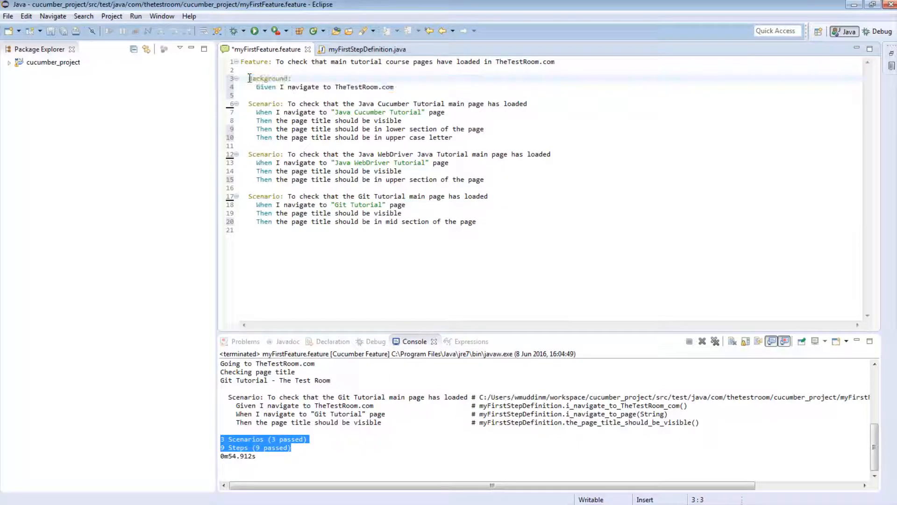
{"action": "left_click_drag", "start_coordinate": [247, 79], "coordinate": [394, 86]}
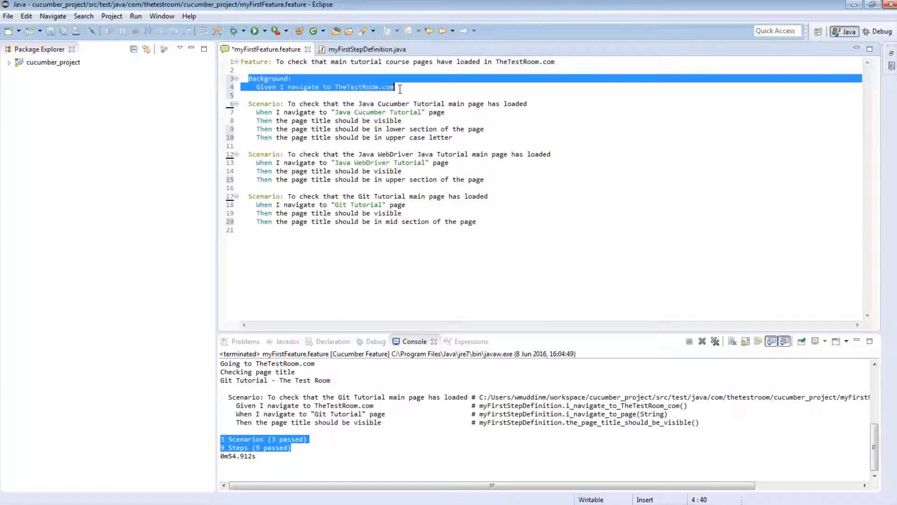
{"action": "left_click", "coordinate": [395, 87]}
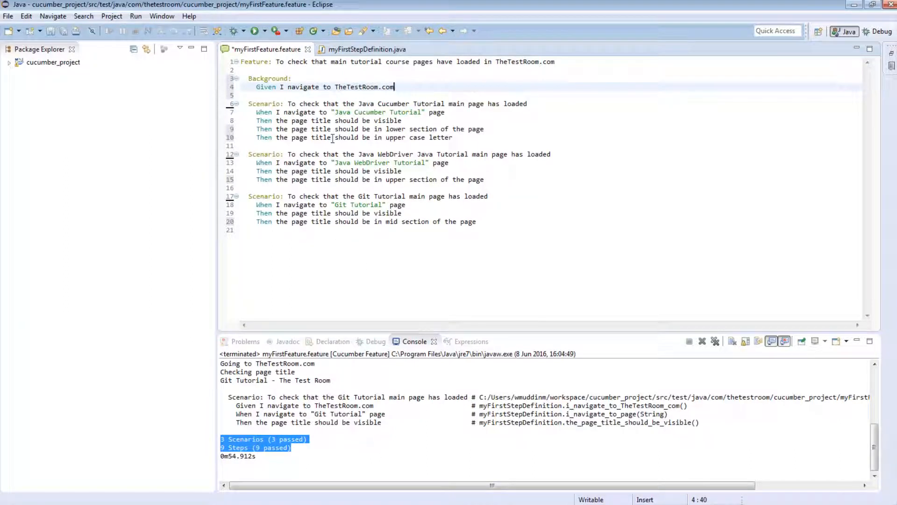
{"action": "left_click", "coordinate": [453, 137]}
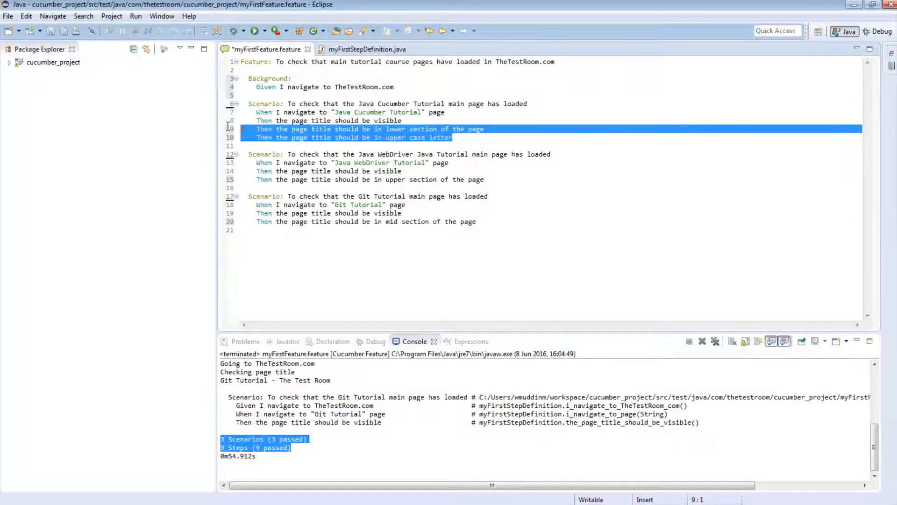
Trim each scenario to its navigate and title-visible steps, removing the title-position checks
{"action": "left_click", "coordinate": [455, 138]}
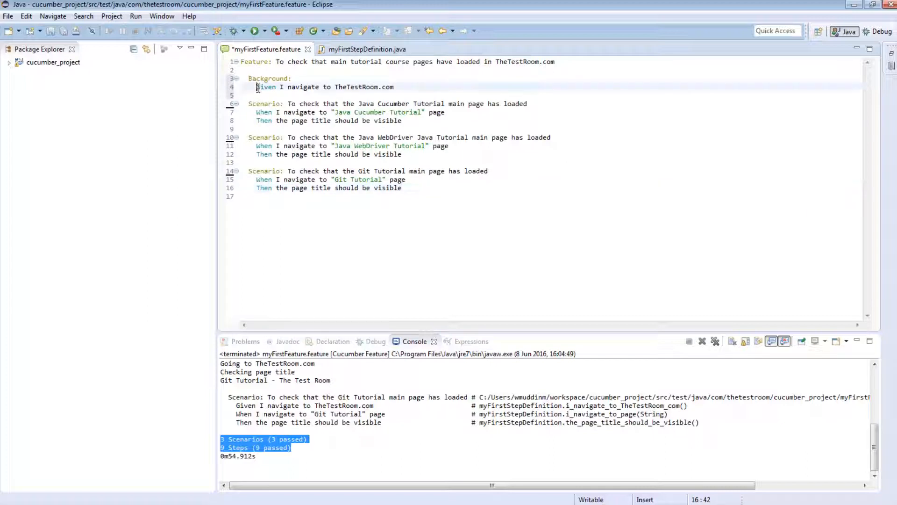
{"action": "double_click", "coordinate": [267, 87]}
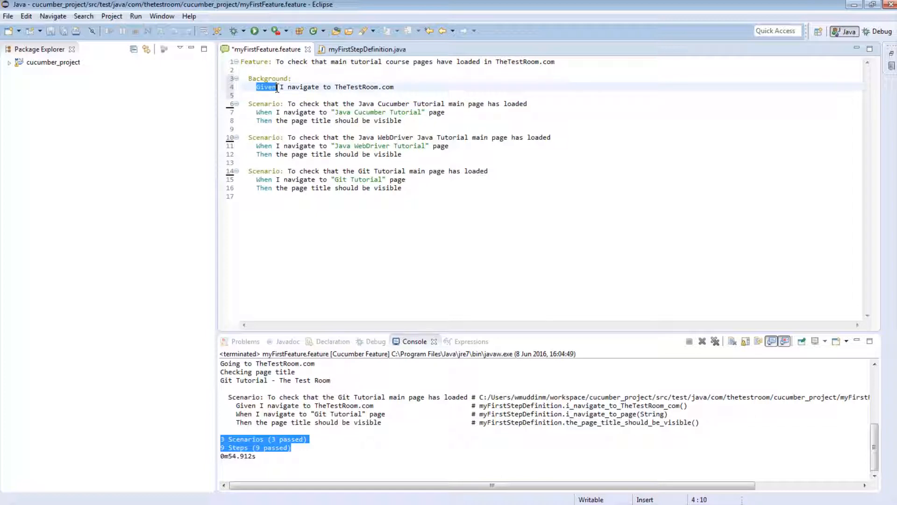
{"action": "left_click", "coordinate": [275, 87]}
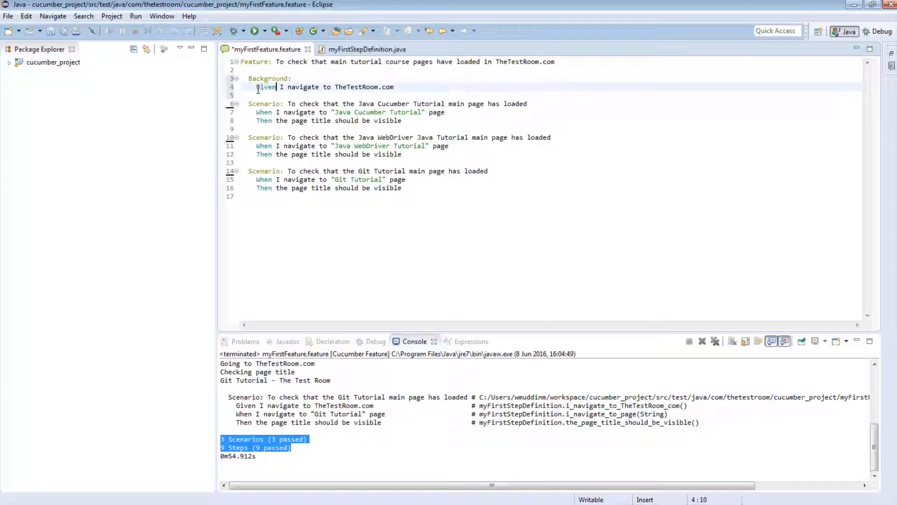
{"action": "double_click", "coordinate": [265, 87]}
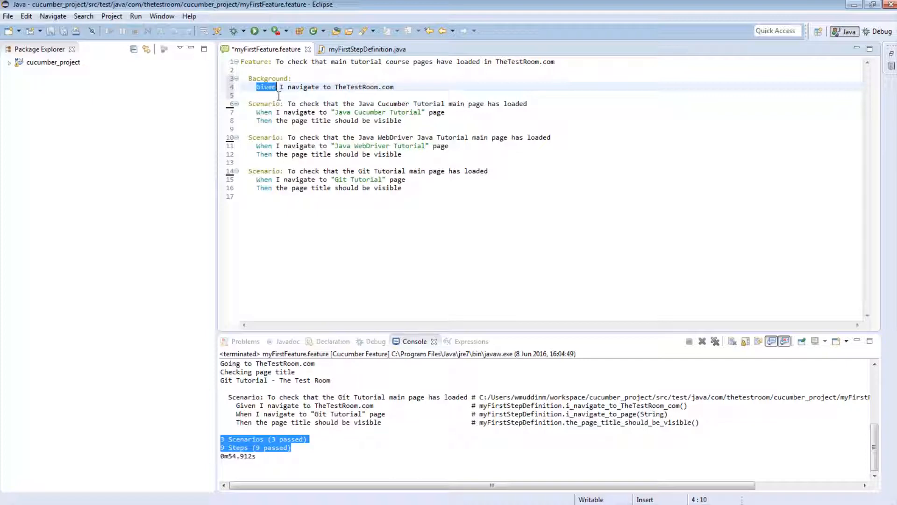
{"action": "mouse_move", "coordinate": [319, 78]}
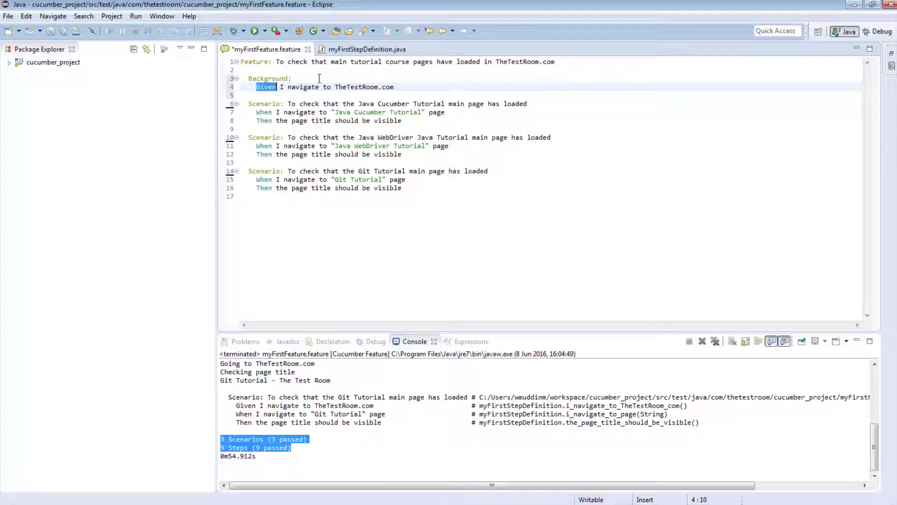
{"action": "left_click", "coordinate": [367, 49]}
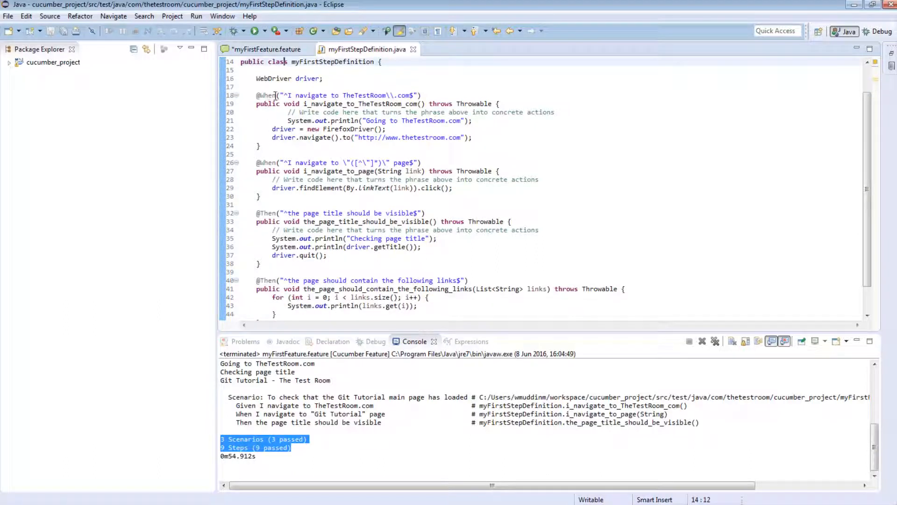
{"action": "double_click", "coordinate": [267, 96]}
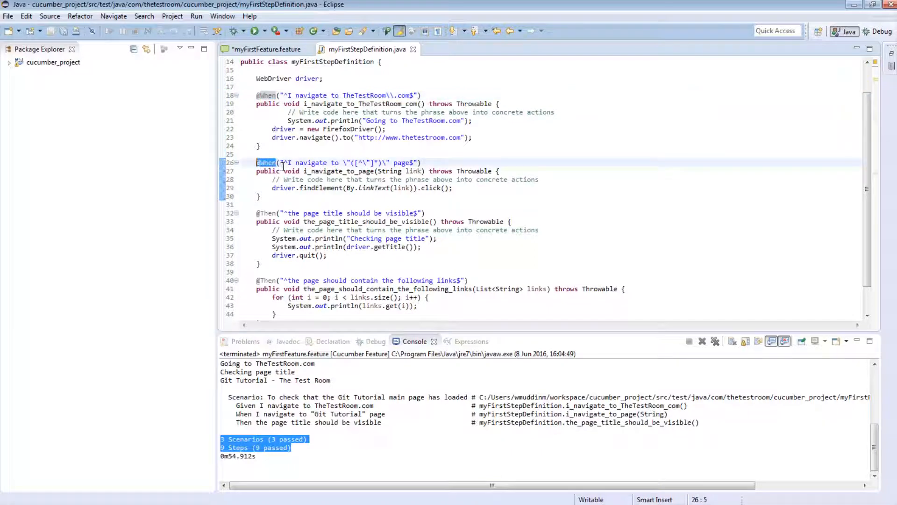
{"action": "left_click", "coordinate": [265, 95]}
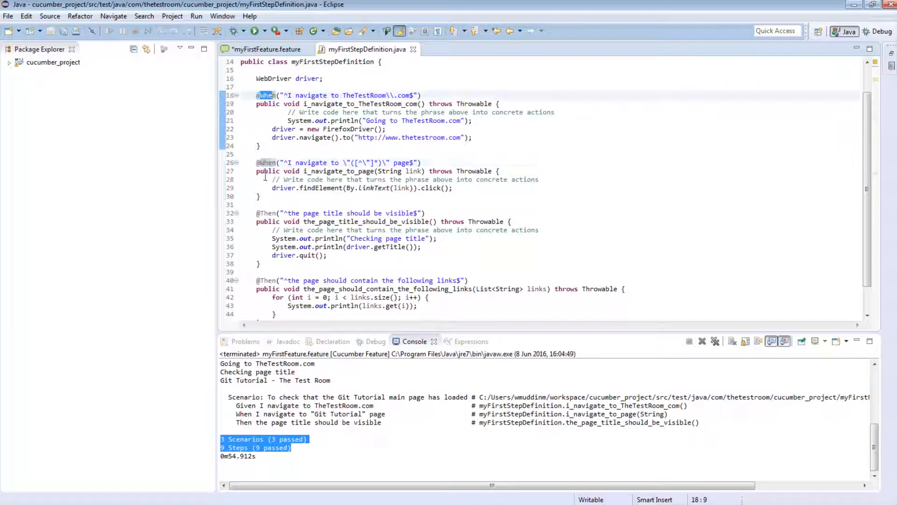
{"action": "left_click", "coordinate": [258, 213]}
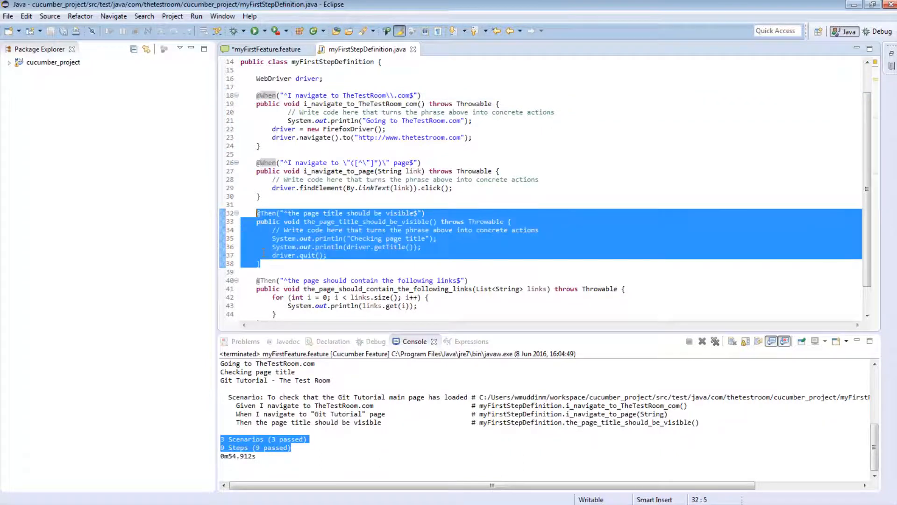
Return to myFirstFeature.feature after comparing it against the step definitions
{"action": "left_click", "coordinate": [265, 50]}
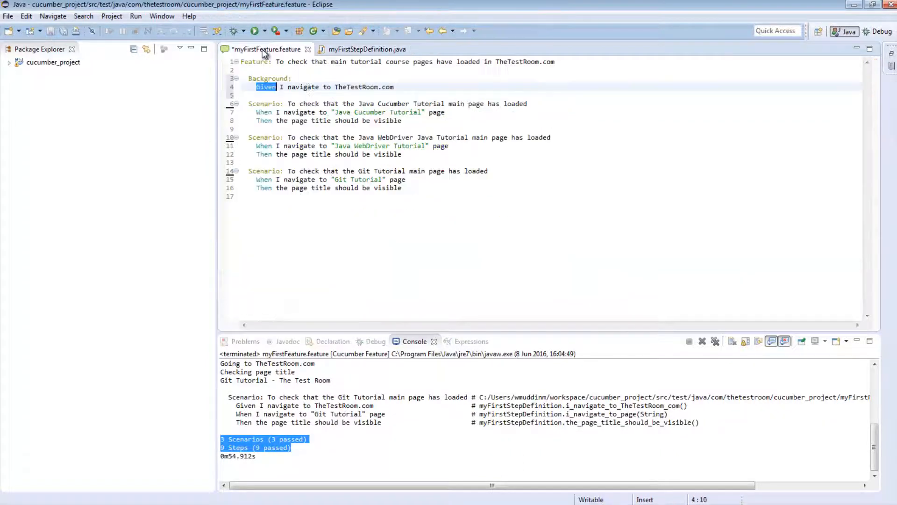
{"action": "left_click", "coordinate": [366, 48]}
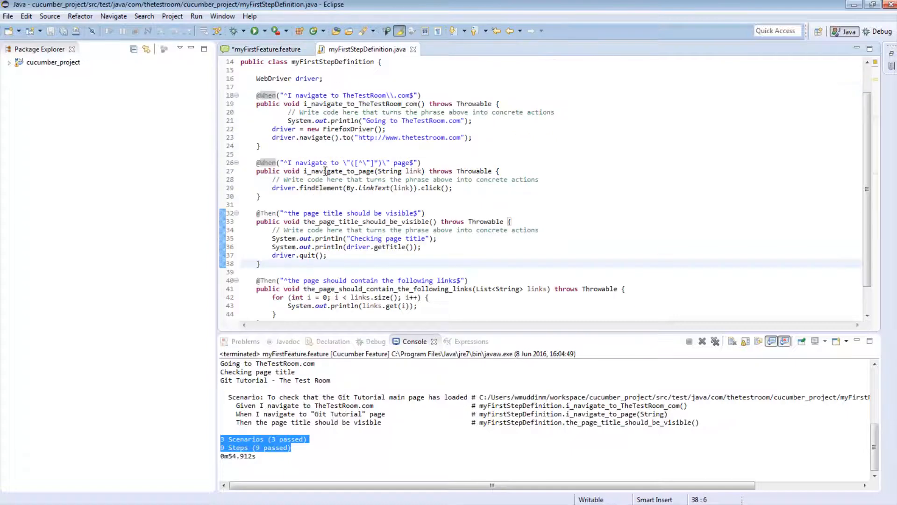
{"action": "left_click", "coordinate": [266, 50]}
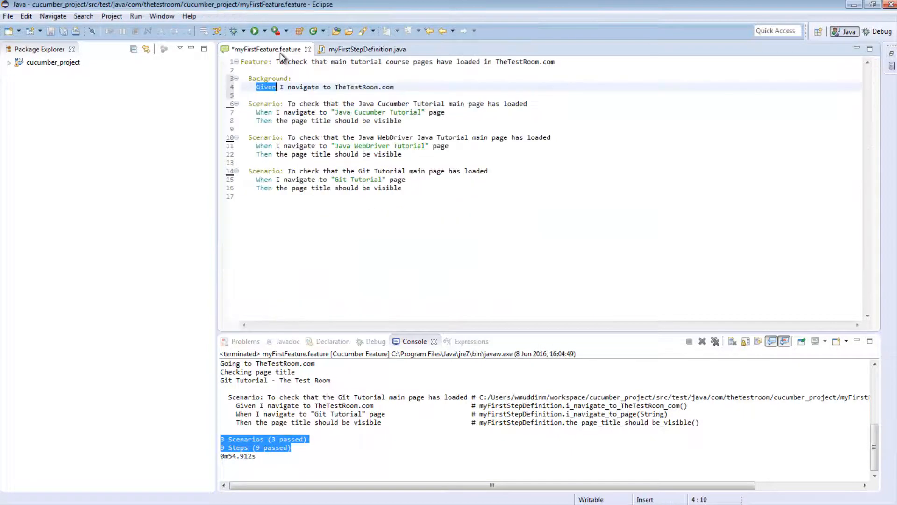
{"action": "left_click", "coordinate": [263, 111]}
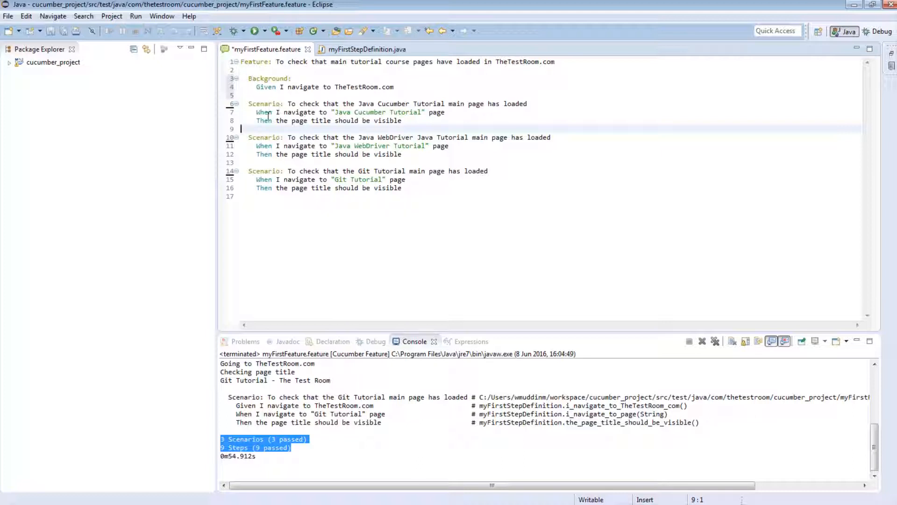
Replace 'When' with 'Given' on the navigate step of all three scenarios
{"action": "double_click", "coordinate": [264, 112]}
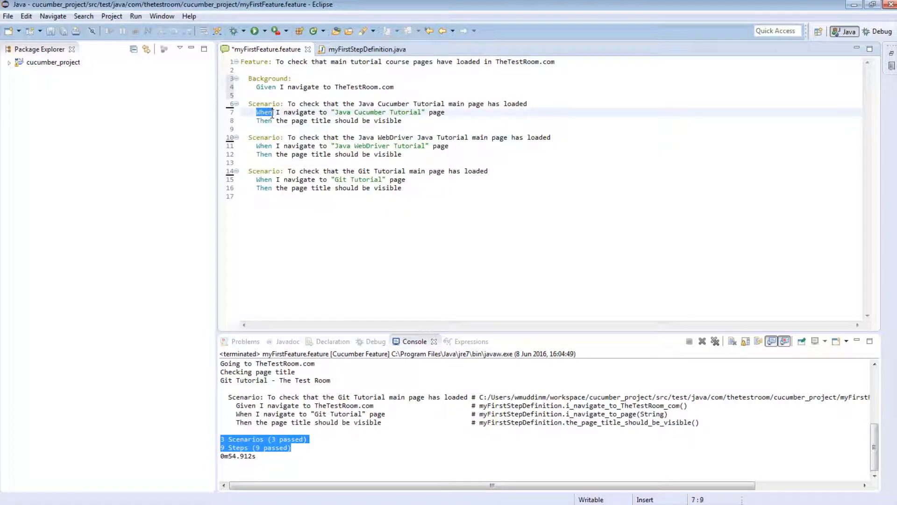
{"action": "left_click", "coordinate": [264, 112]}
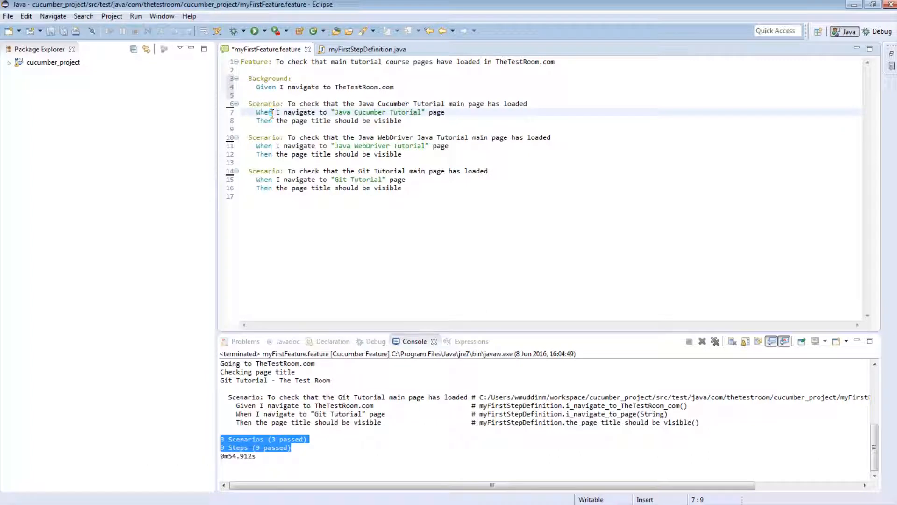
{"action": "double_click", "coordinate": [266, 86]}
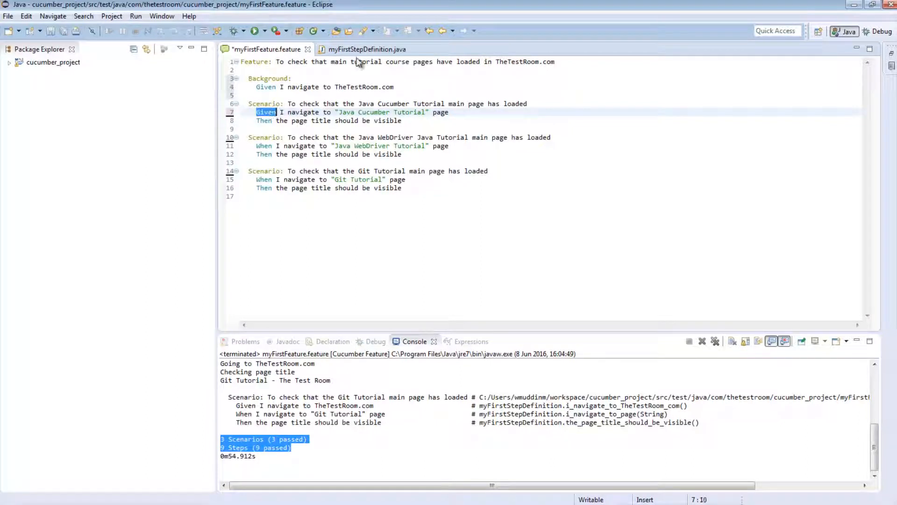
{"action": "left_click", "coordinate": [366, 49]}
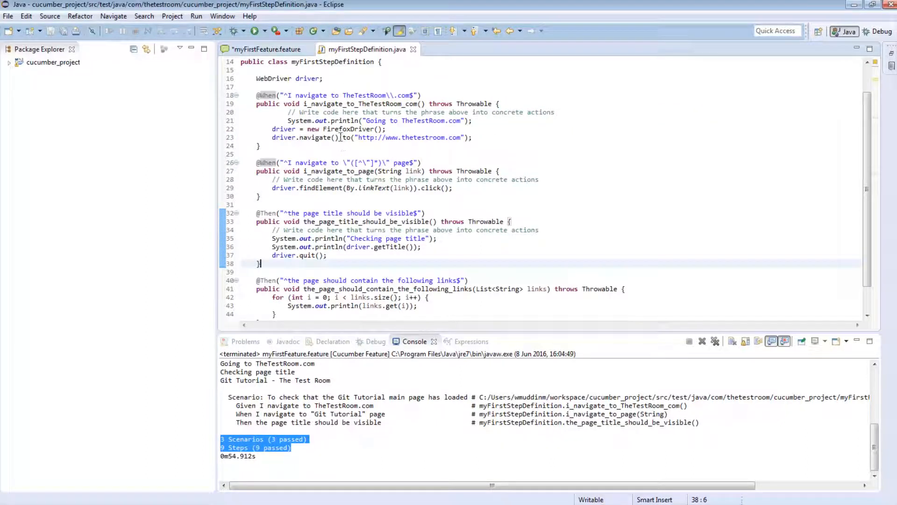
{"action": "left_click", "coordinate": [266, 48]}
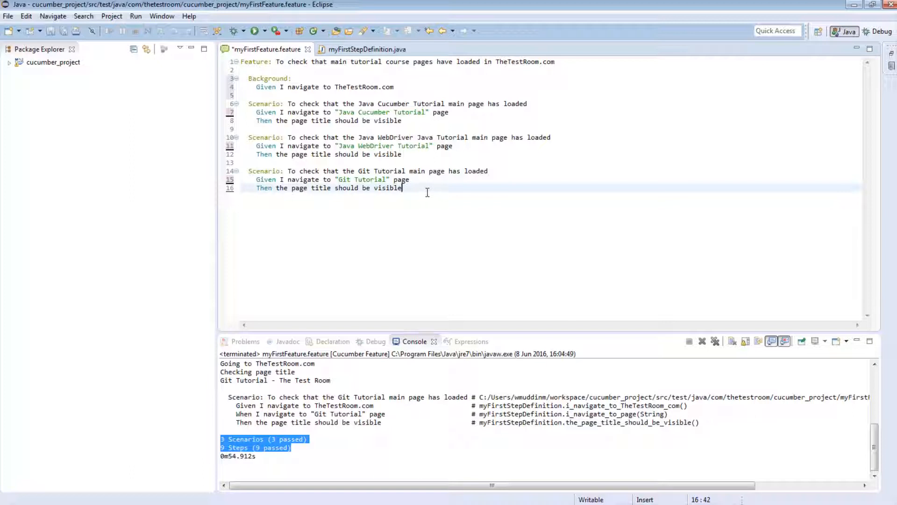
{"action": "mouse_move", "coordinate": [576, 191]}
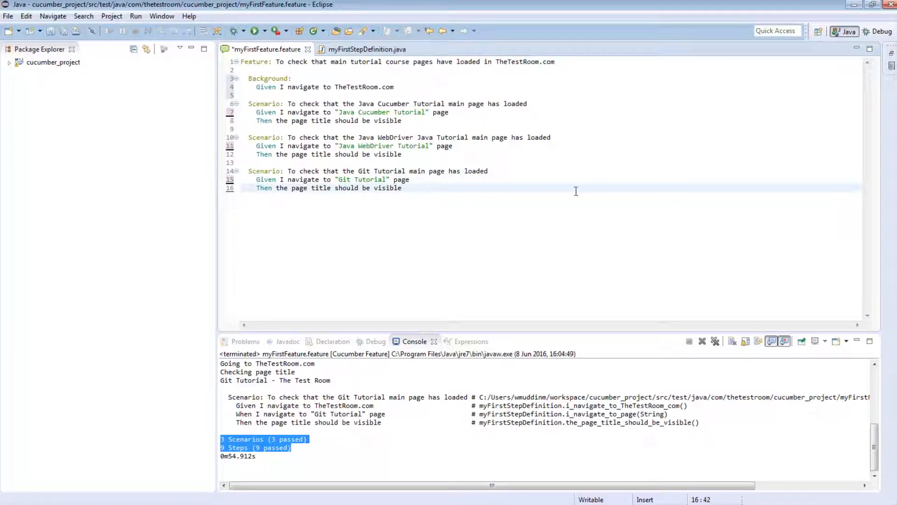
{"action": "mouse_move", "coordinate": [277, 162]}
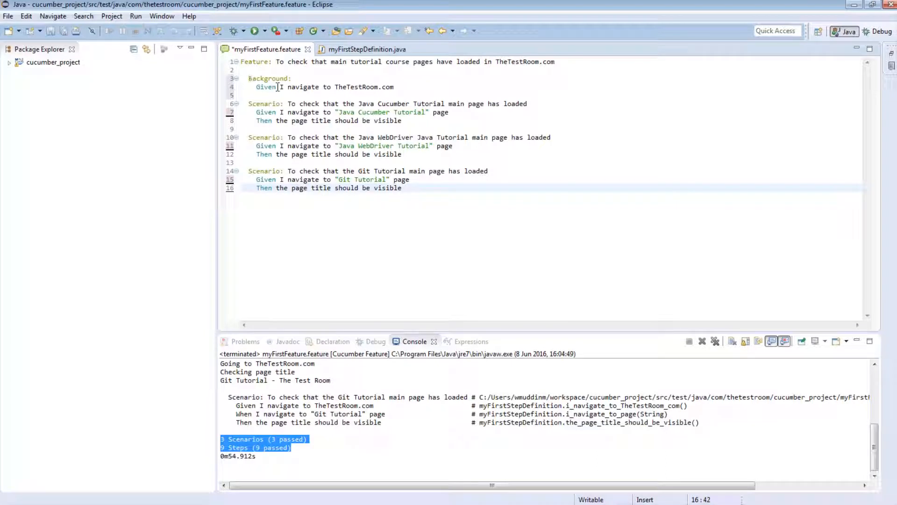
Save the feature file and launch it again via Run As > Cucumber Feature
{"action": "left_click_drag", "start_coordinate": [282, 104], "coordinate": [331, 121]}
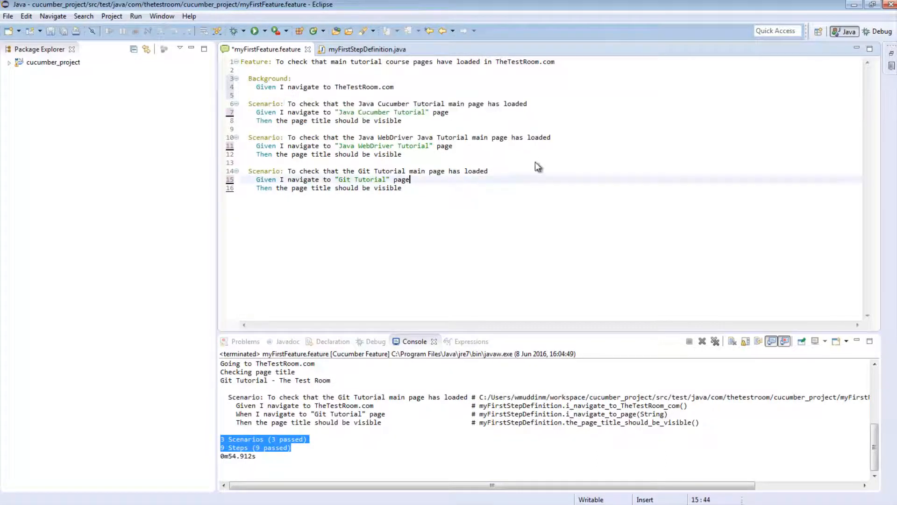
{"action": "key", "text": "Return"}
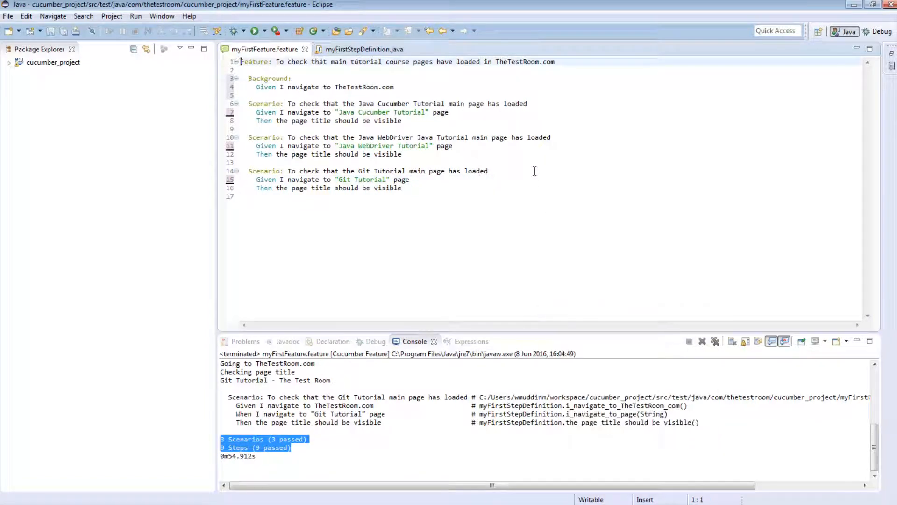
{"action": "right_click", "coordinate": [534, 170]}
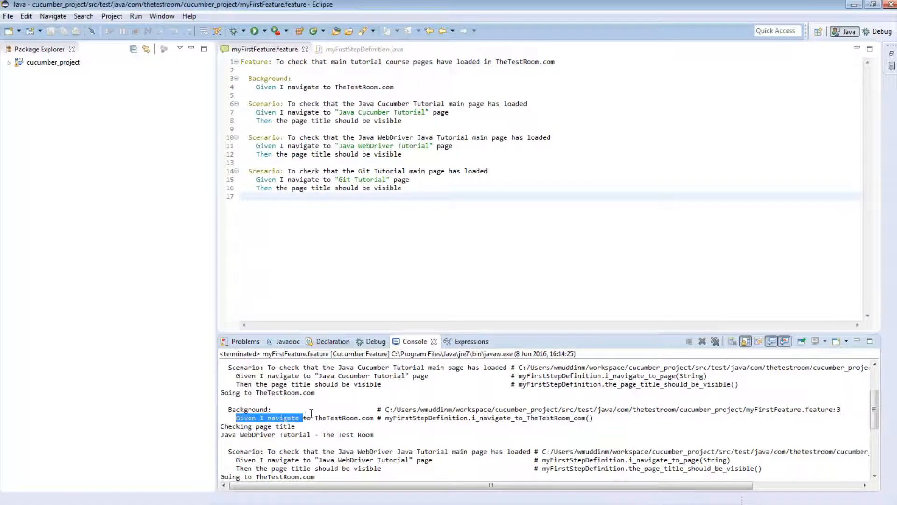
Scroll the Console output down to the '3 Scenarios (3 passed), 9 Steps' summary
{"action": "scroll", "scroll_direction": "up", "scroll_amount": 3}
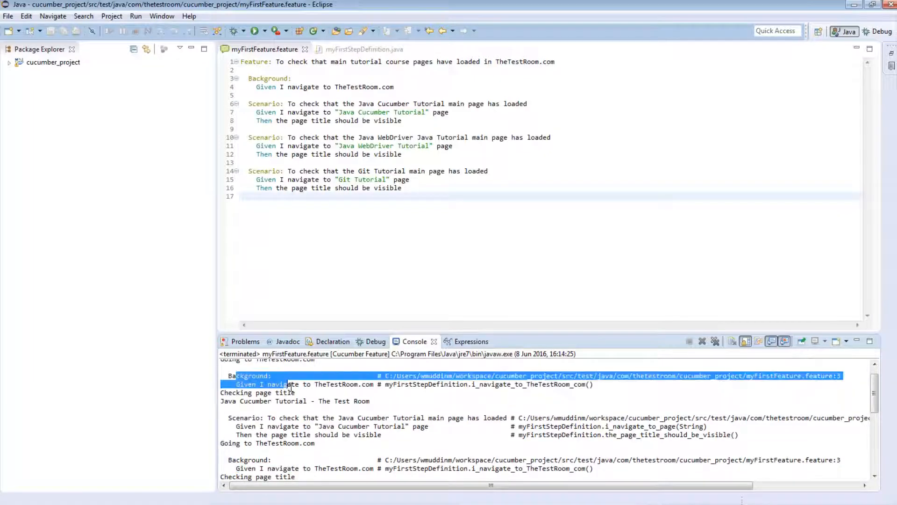
{"action": "scroll", "scroll_direction": "down", "scroll_amount": 3}
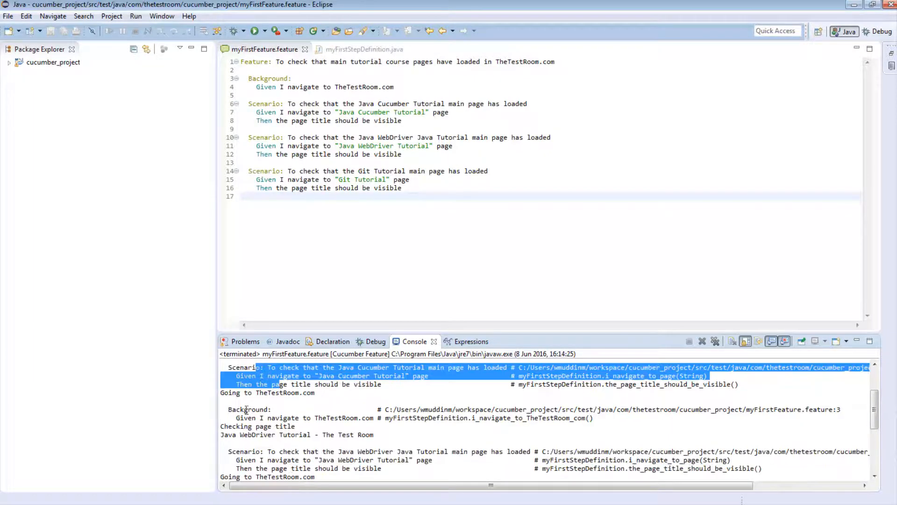
{"action": "scroll", "scroll_direction": "down", "scroll_amount": 3}
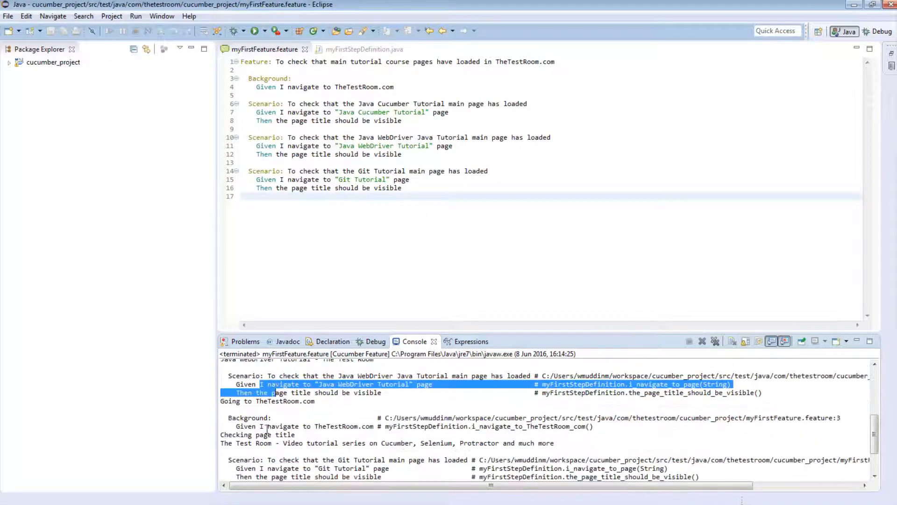
{"action": "scroll", "scroll_direction": "down", "scroll_amount": 3}
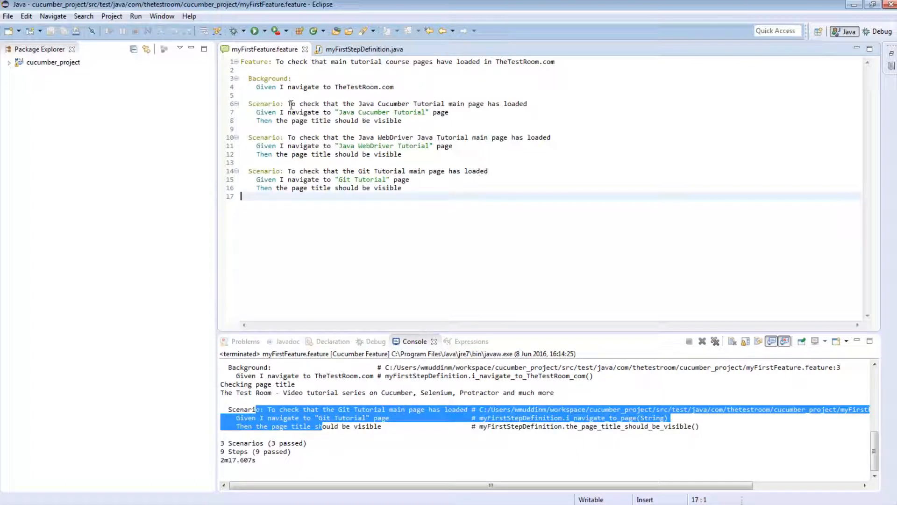
{"action": "left_click_drag", "start_coordinate": [256, 111], "coordinate": [402, 121]}
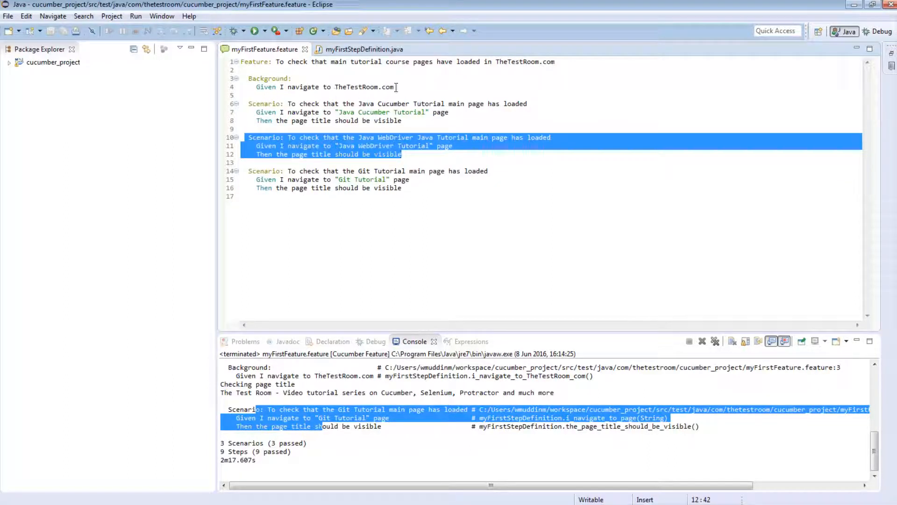
{"action": "left_click", "coordinate": [359, 104]}
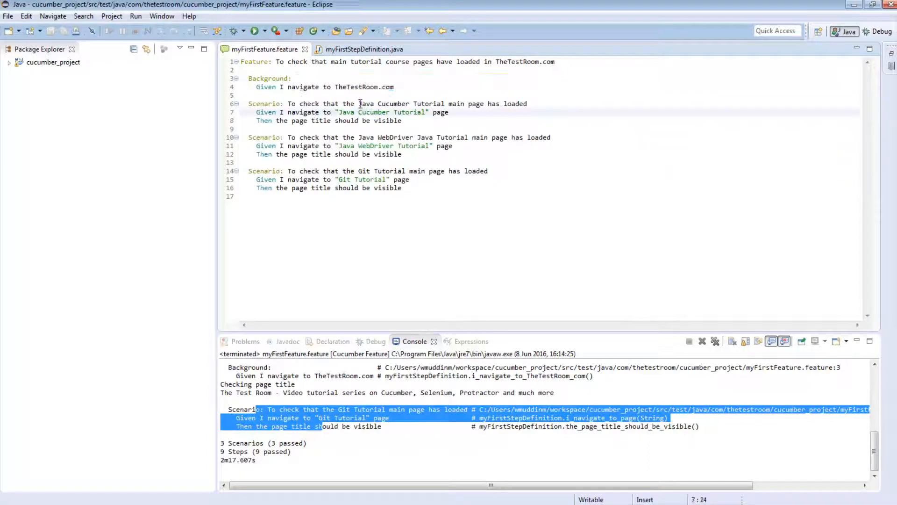
{"action": "double_click", "coordinate": [399, 103]}
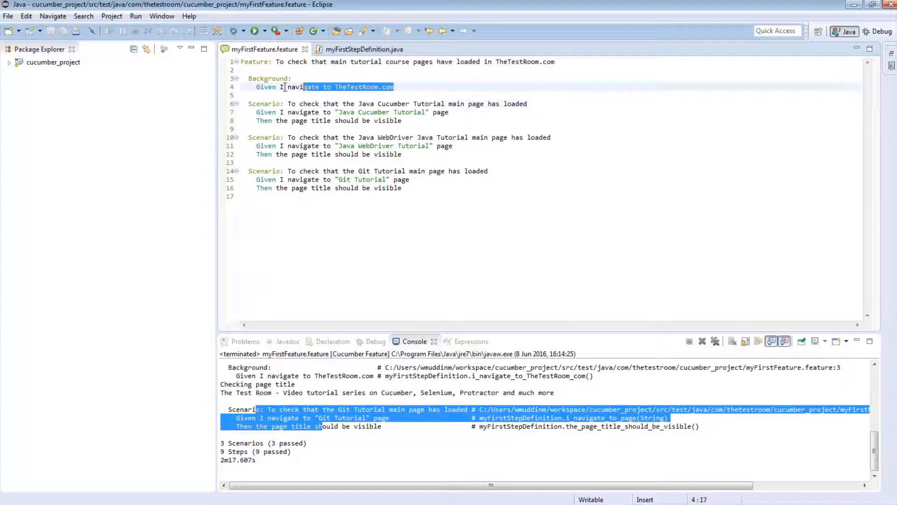
{"action": "left_click", "coordinate": [249, 104]}
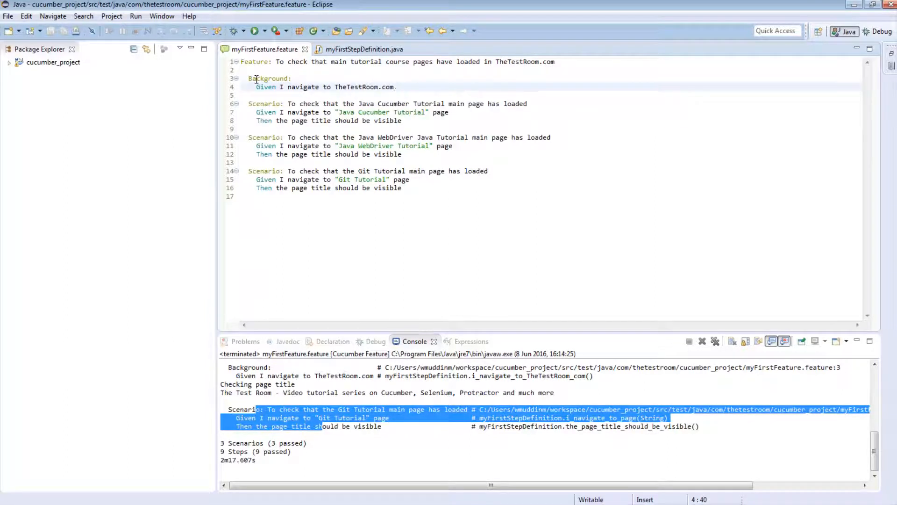
{"action": "left_click_drag", "start_coordinate": [247, 78], "coordinate": [393, 87]}
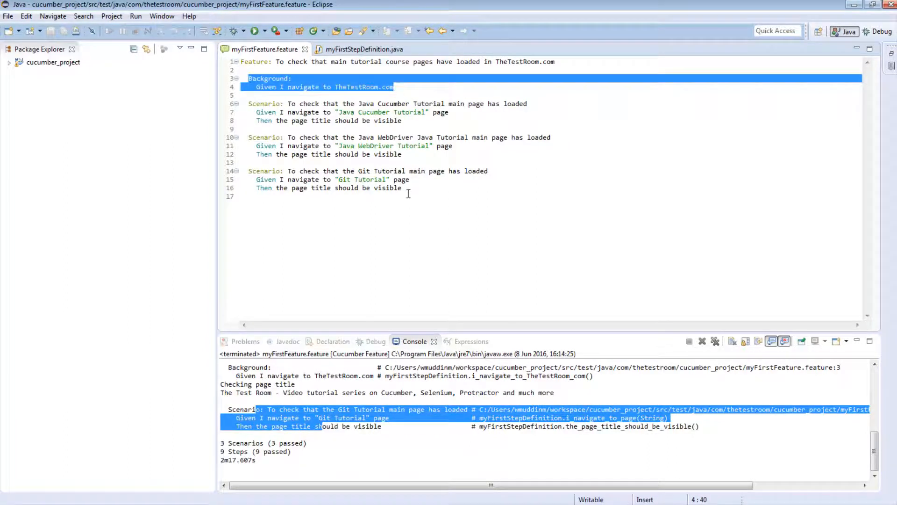
{"action": "key", "text": "ctrl+a"}
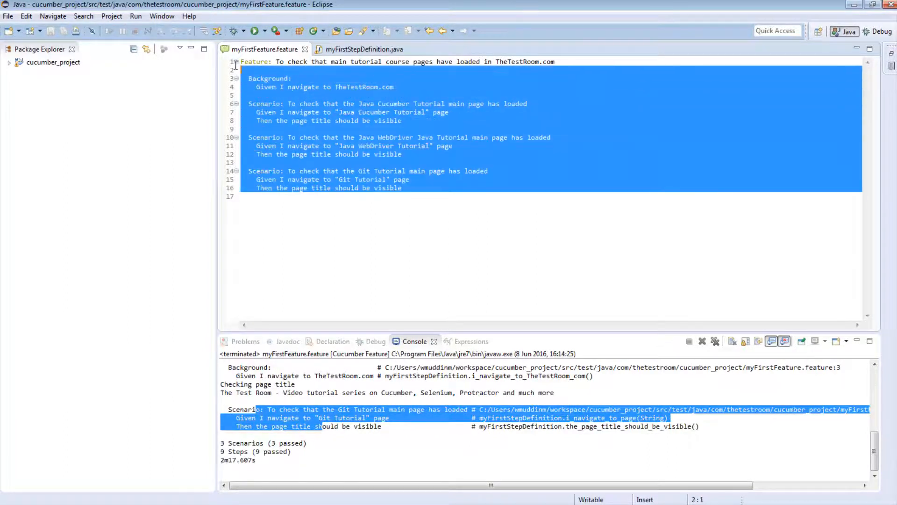
{"action": "left_click", "coordinate": [493, 196]}
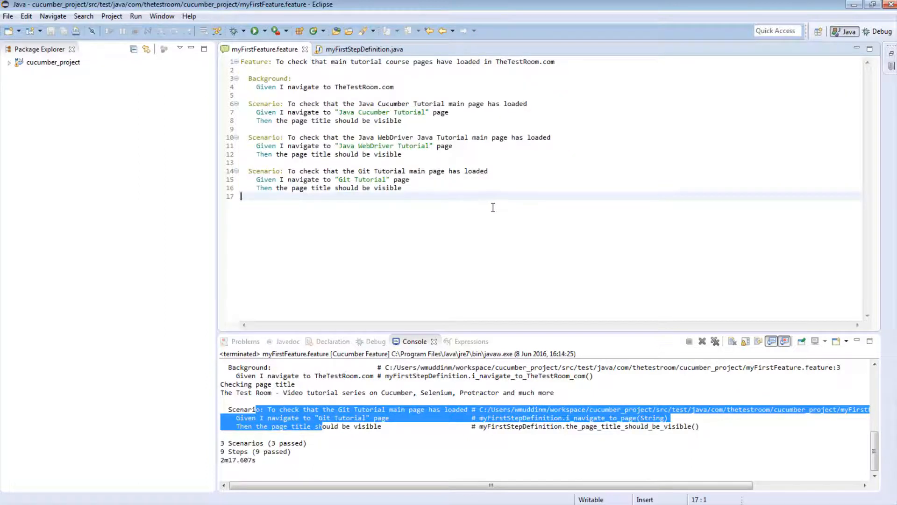